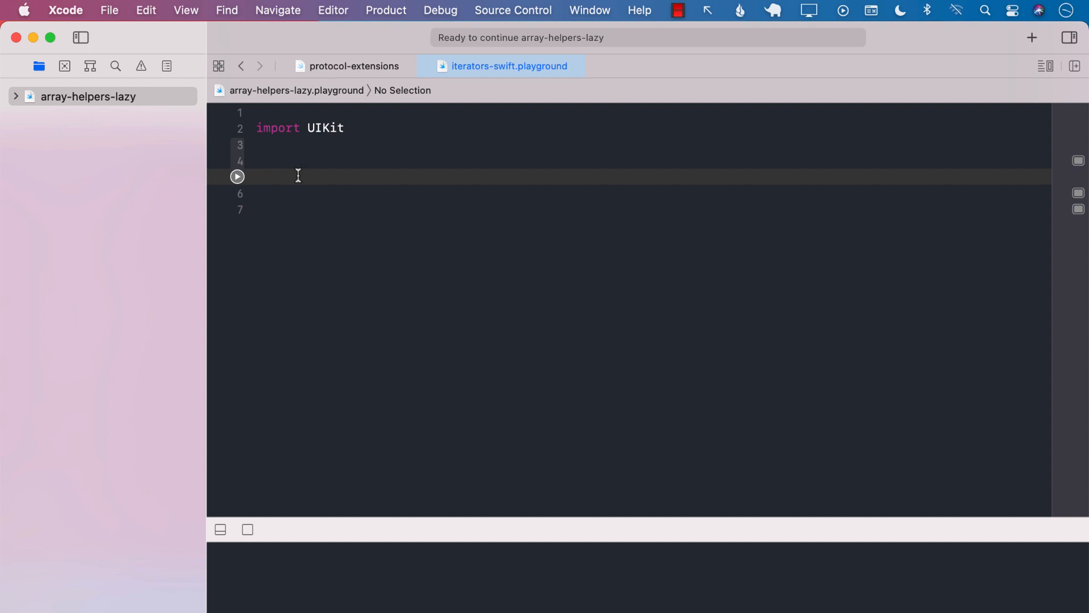
# Declare let indexes = 1..<5000 on the line below import UIKit
pyautogui.click(258, 176)
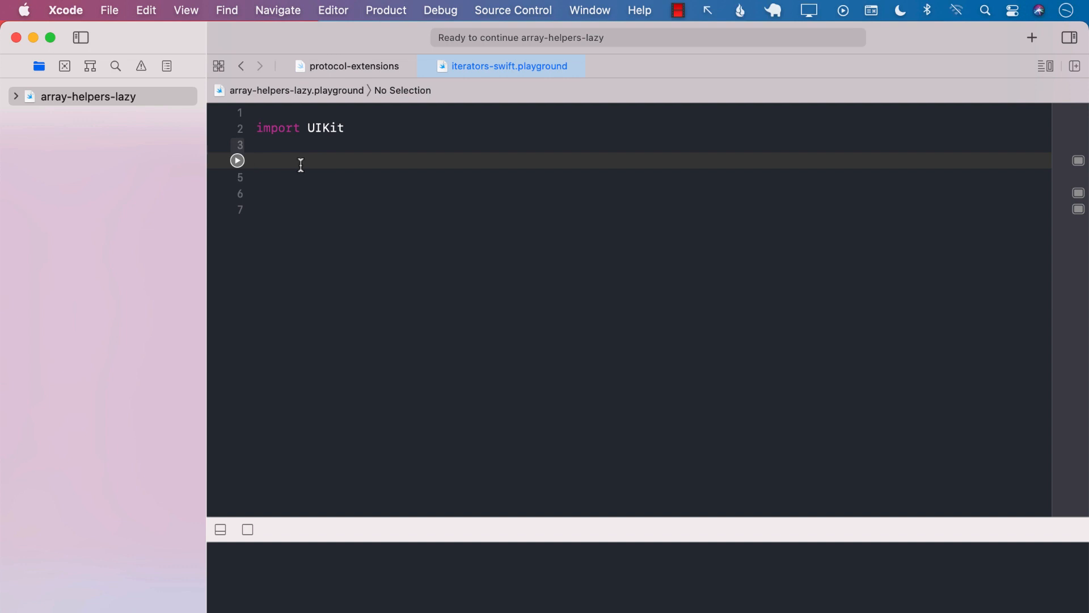
pyautogui.write('let indexes = 1..<5000')
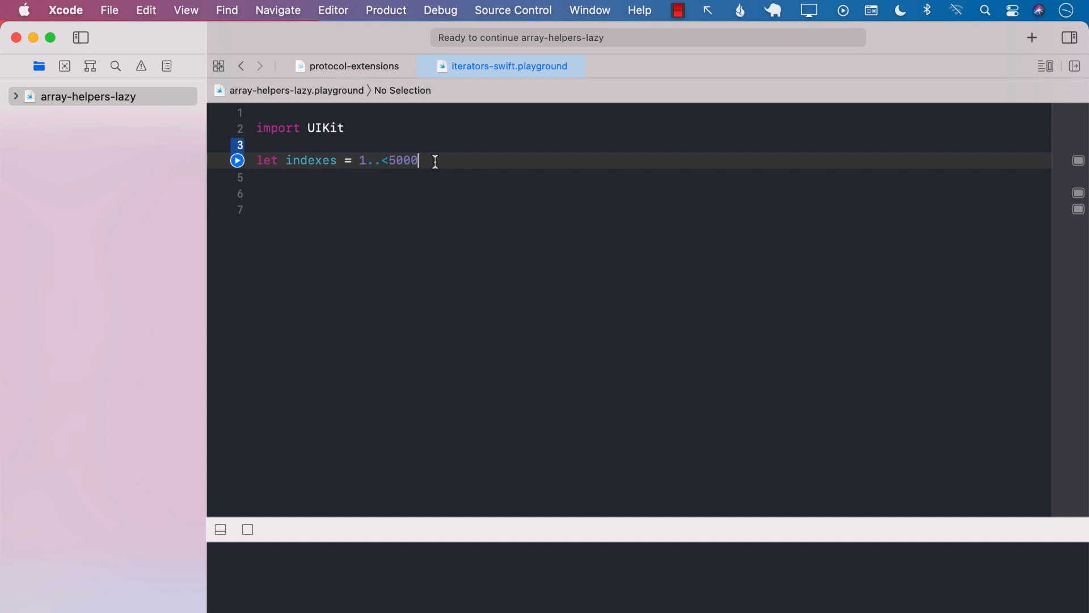
pyautogui.press('enter')
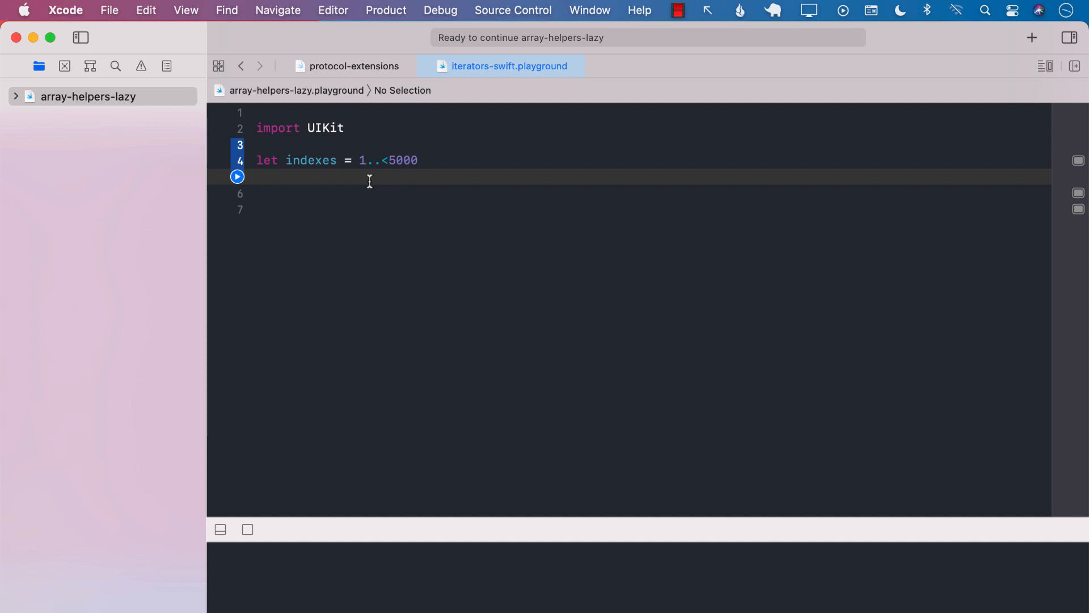
pyautogui.press('Return')
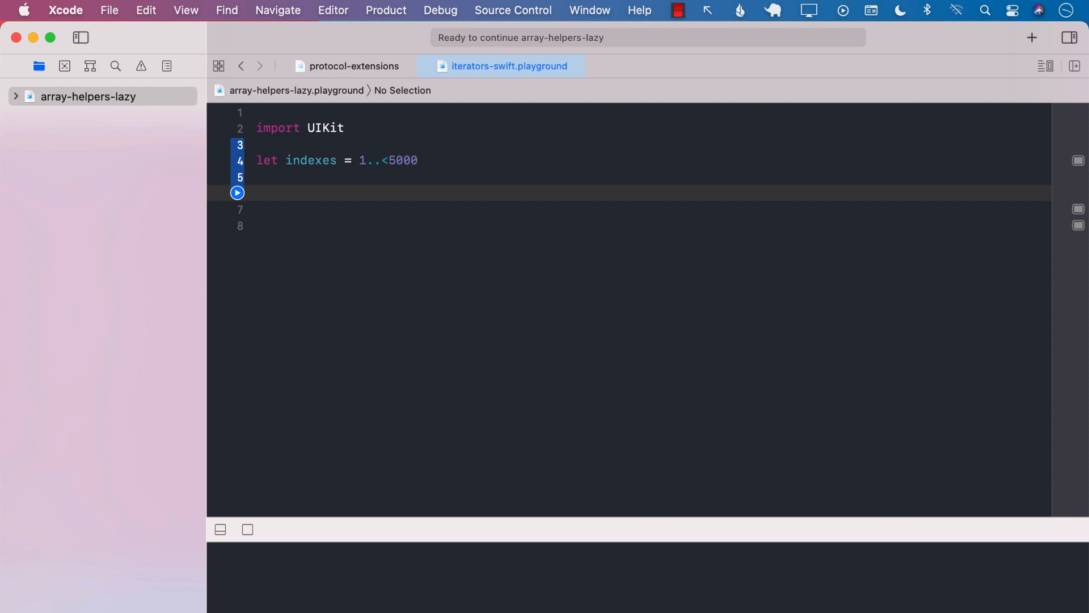
# Start an indexes.filter closure with the signature index -> Bool in
pyautogui.click(258, 193)
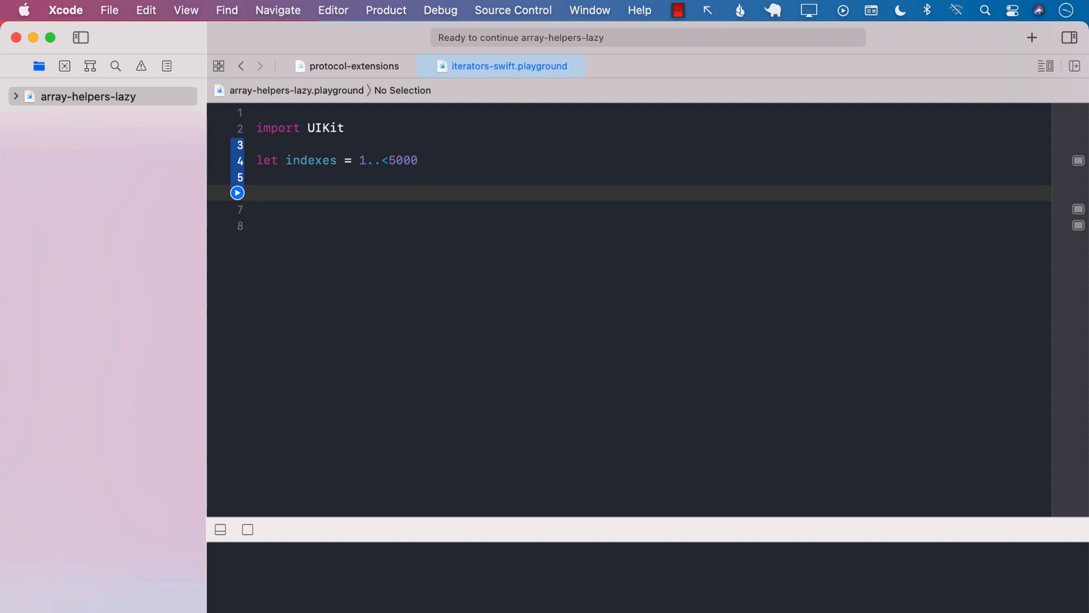
pyautogui.write('indexes')
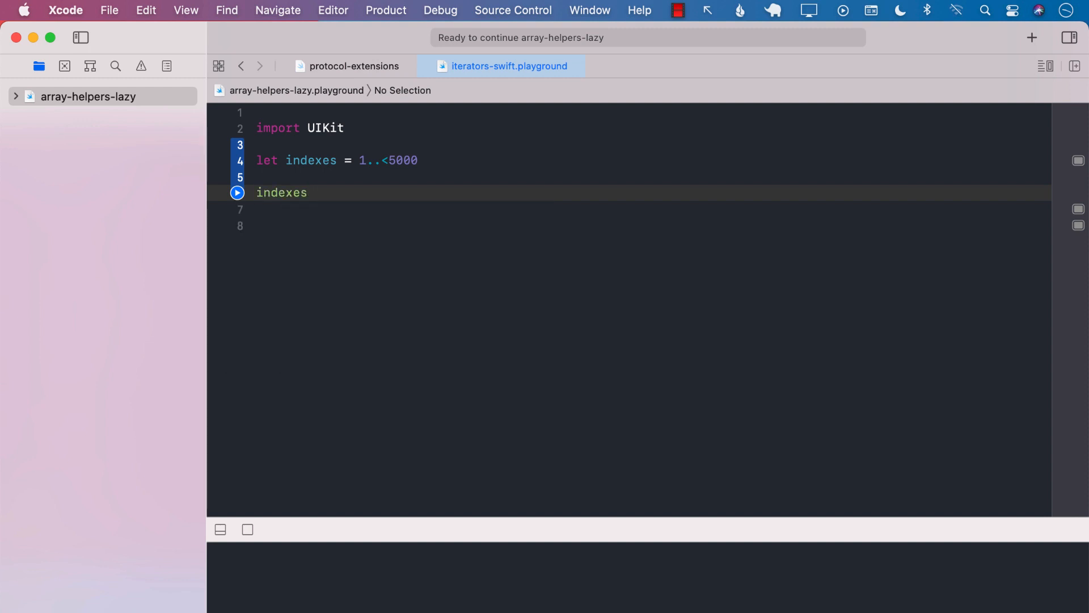
pyautogui.write('.filt')
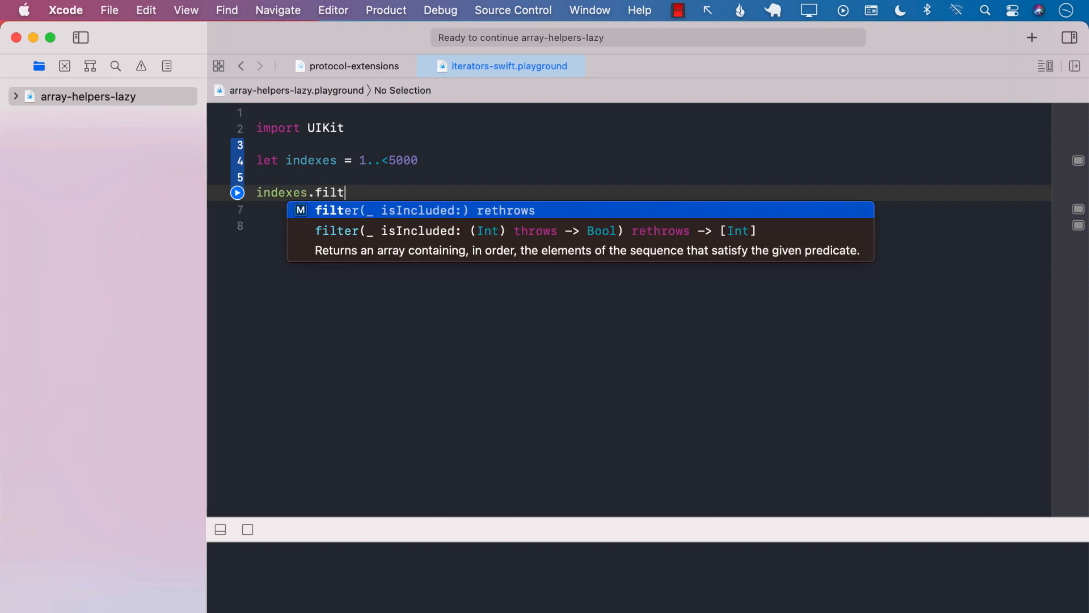
pyautogui.write('er')
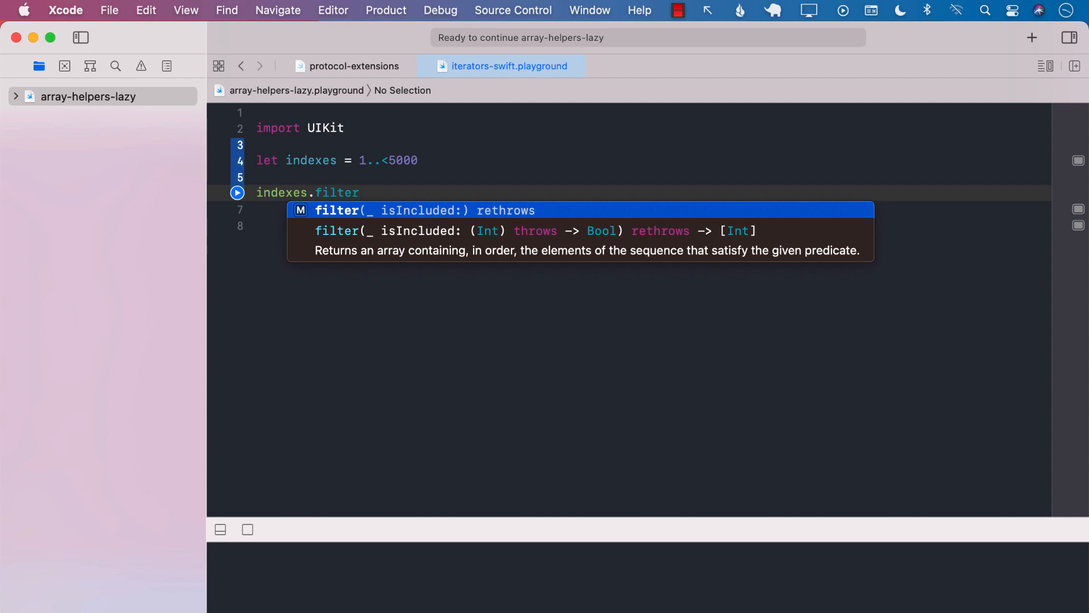
pyautogui.press('Escape')
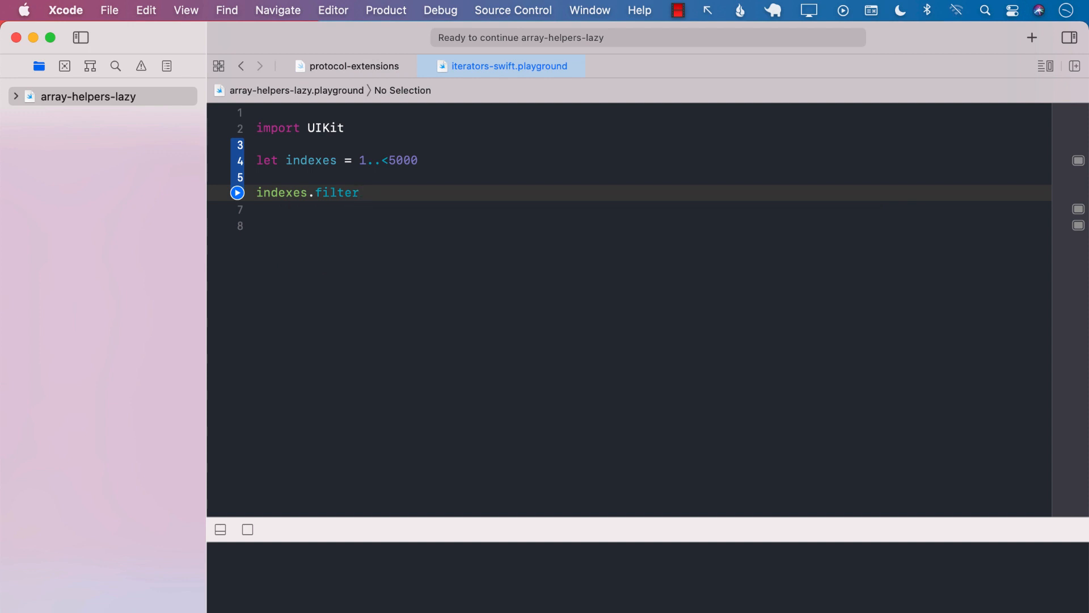
pyautogui.write('{')
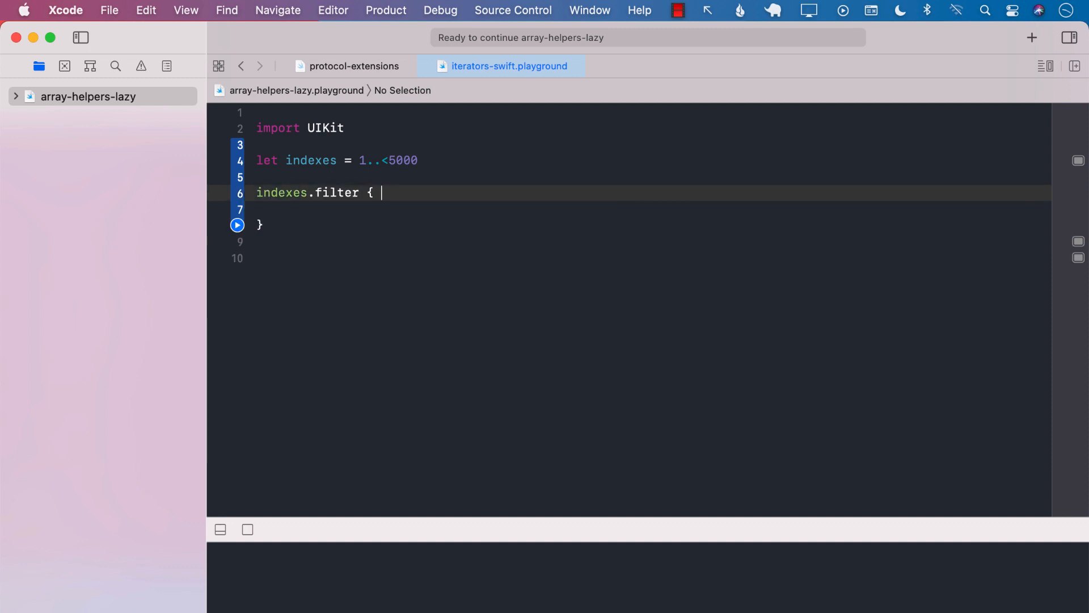
pyautogui.write('index ->')
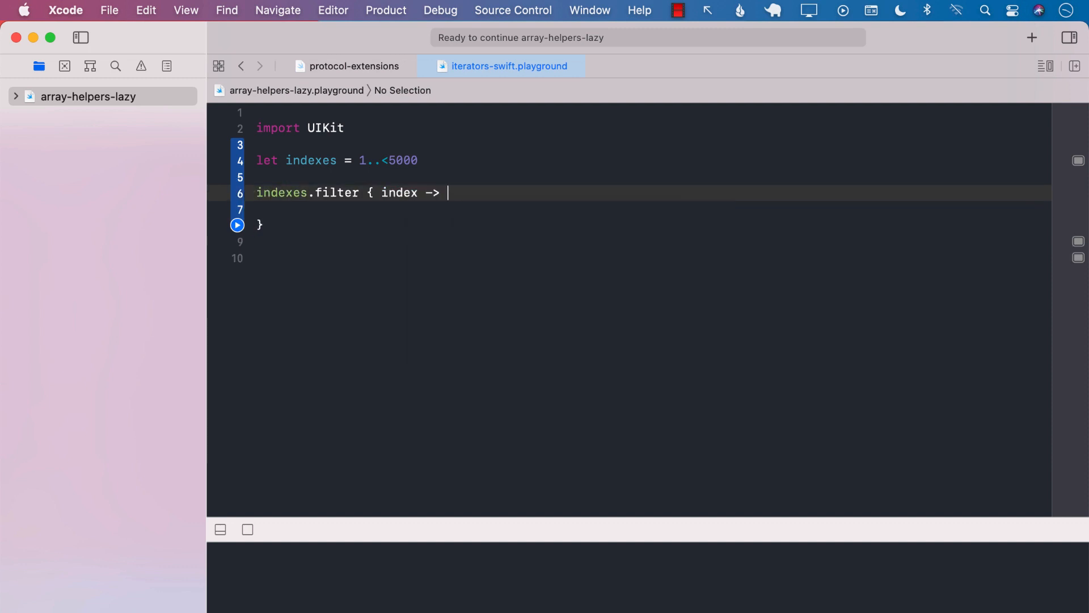
pyautogui.write('Bool i')
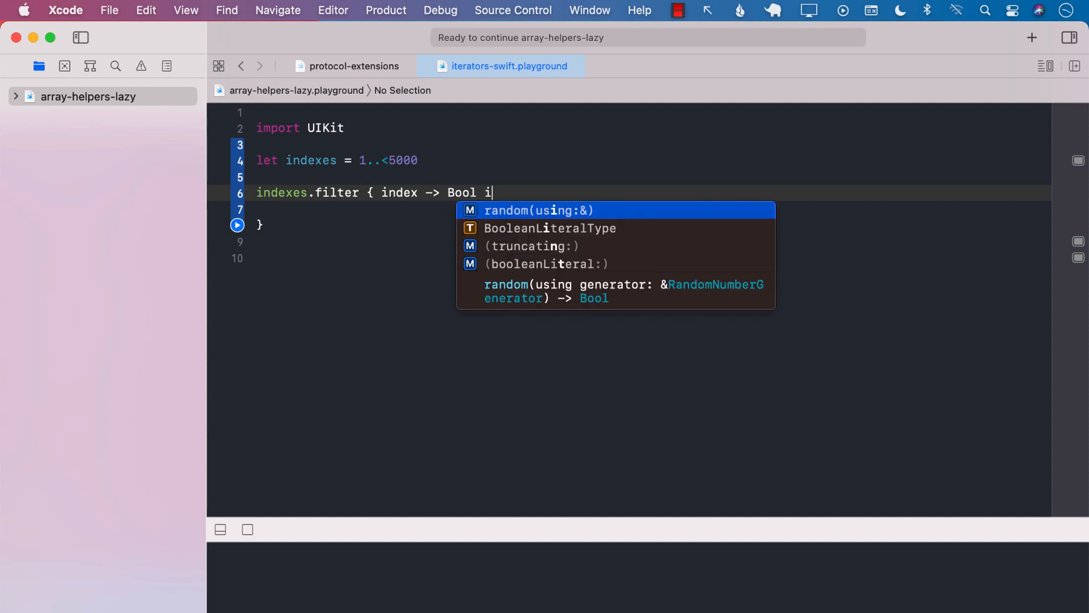
pyautogui.write('n')
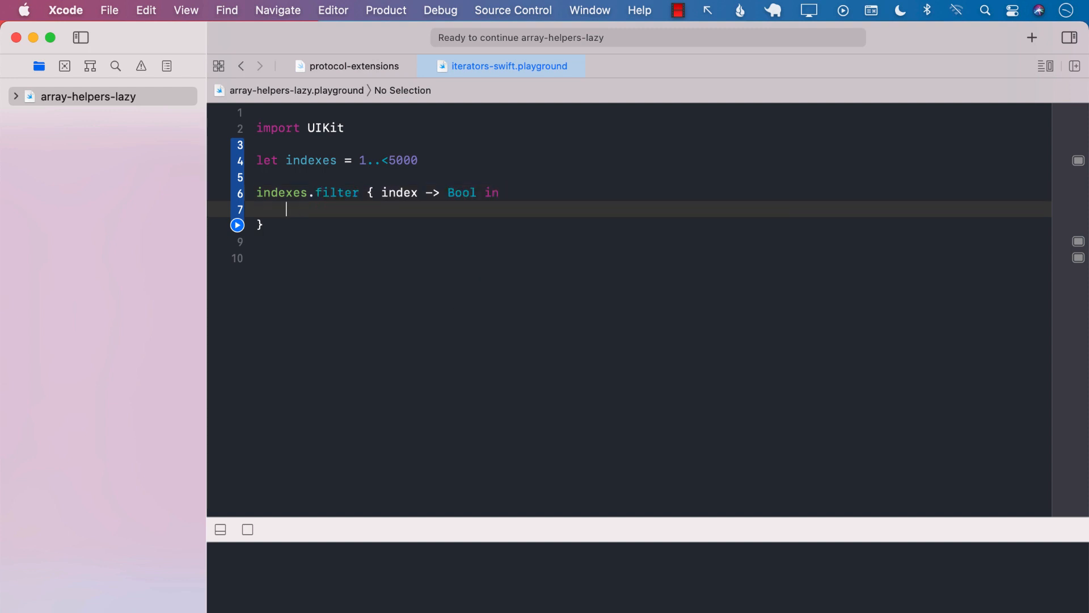
# Make the filter body print "[filter]" and return index % 2 == 0
pyautogui.doubleClick(462, 193)
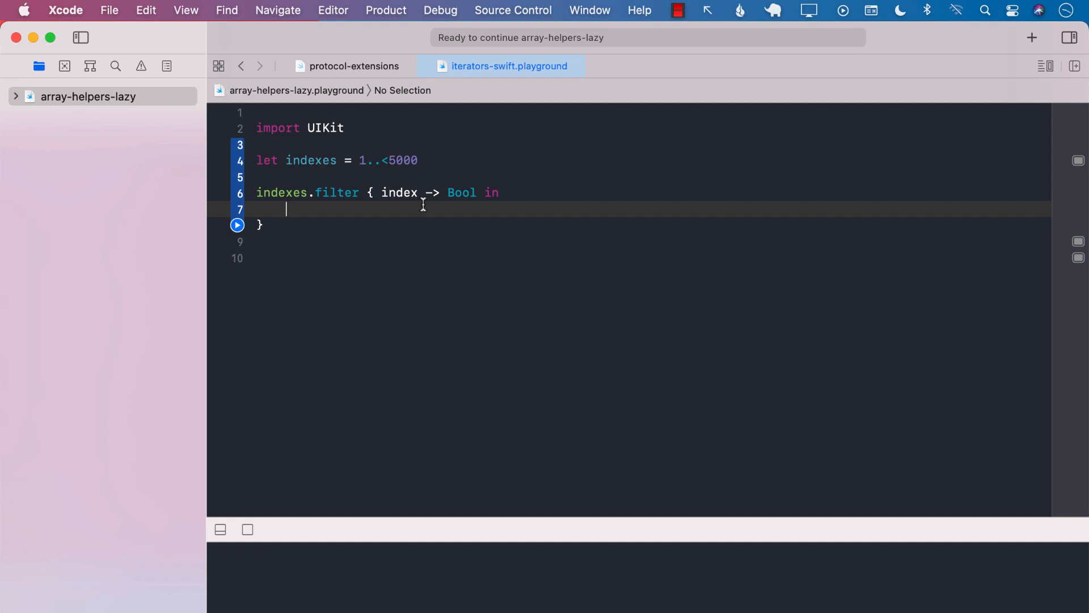
pyautogui.write('print')
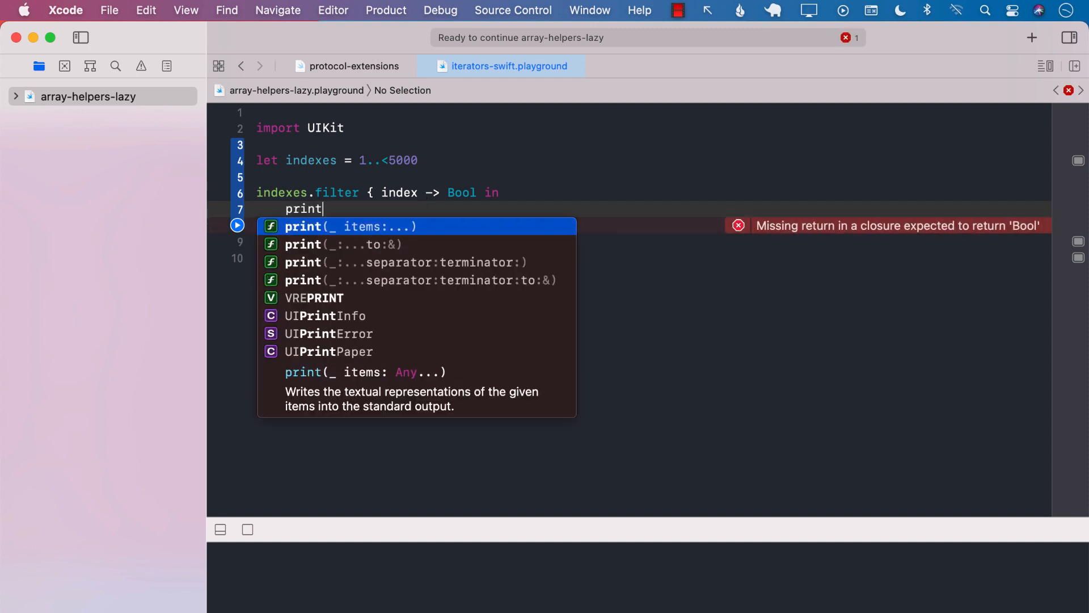
pyautogui.press('return')
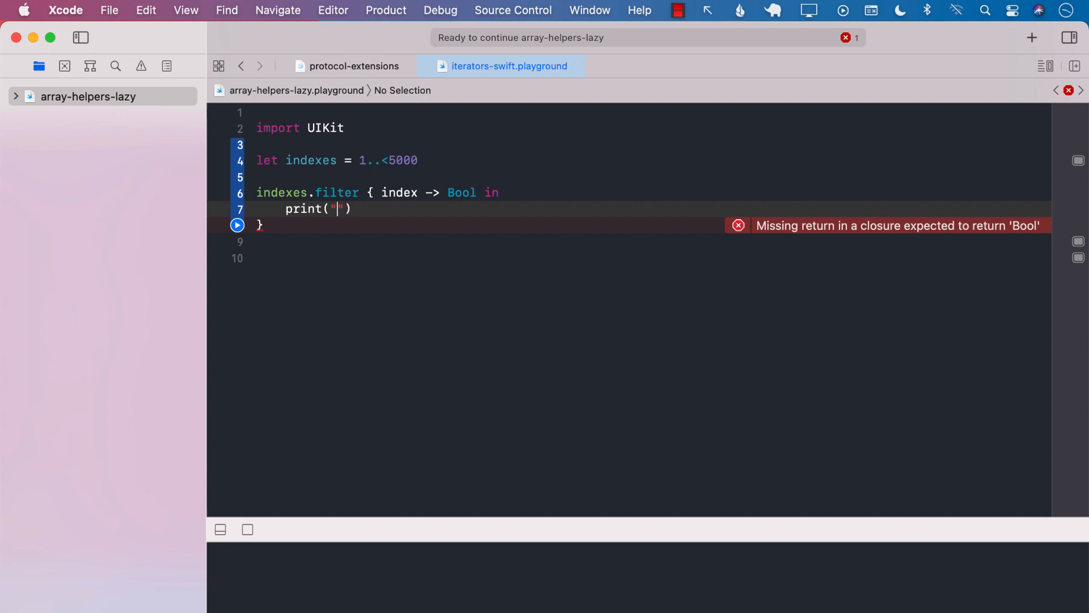
pyautogui.write('filter]')
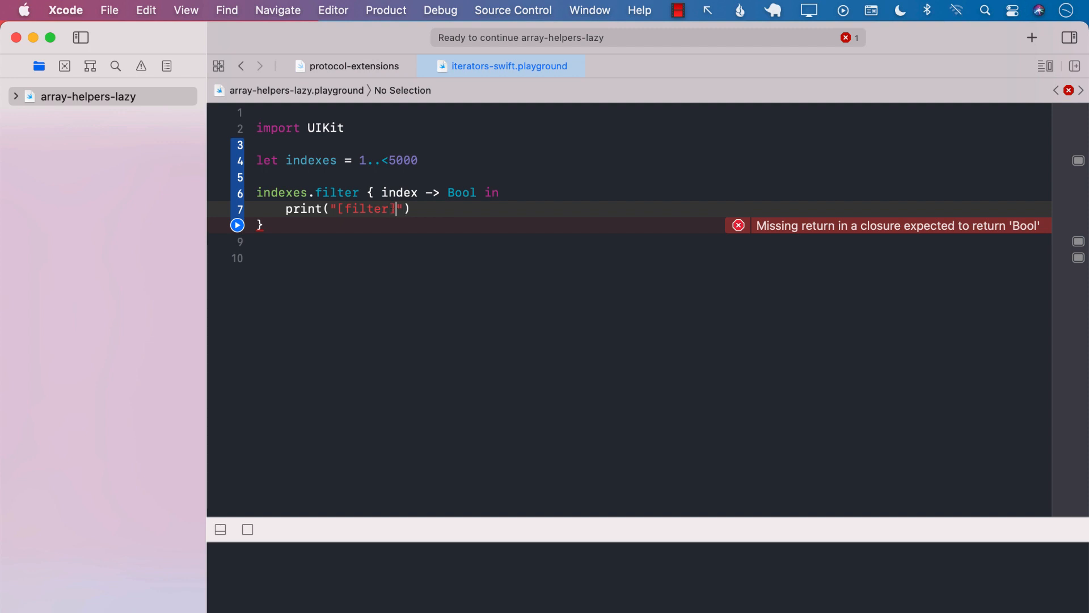
pyautogui.write('return index')
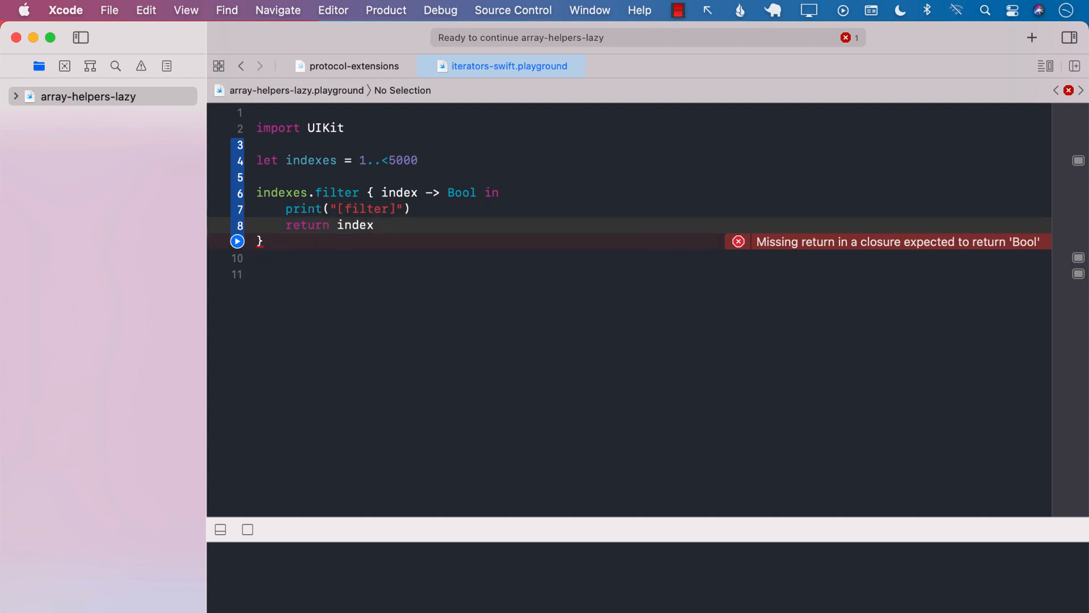
pyautogui.write('% 2 =')
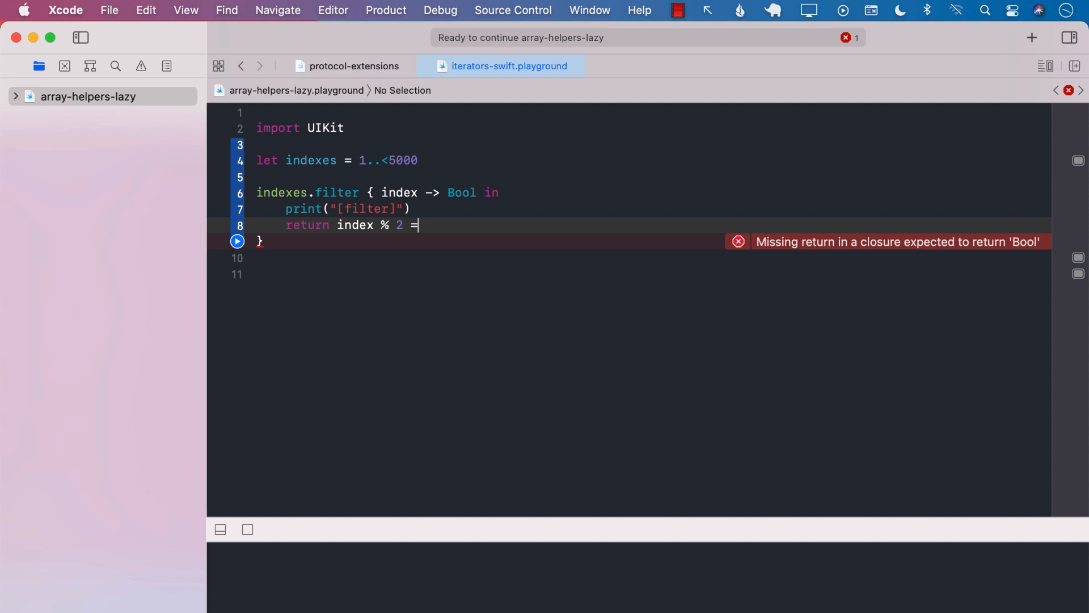
pyautogui.write('= 0')
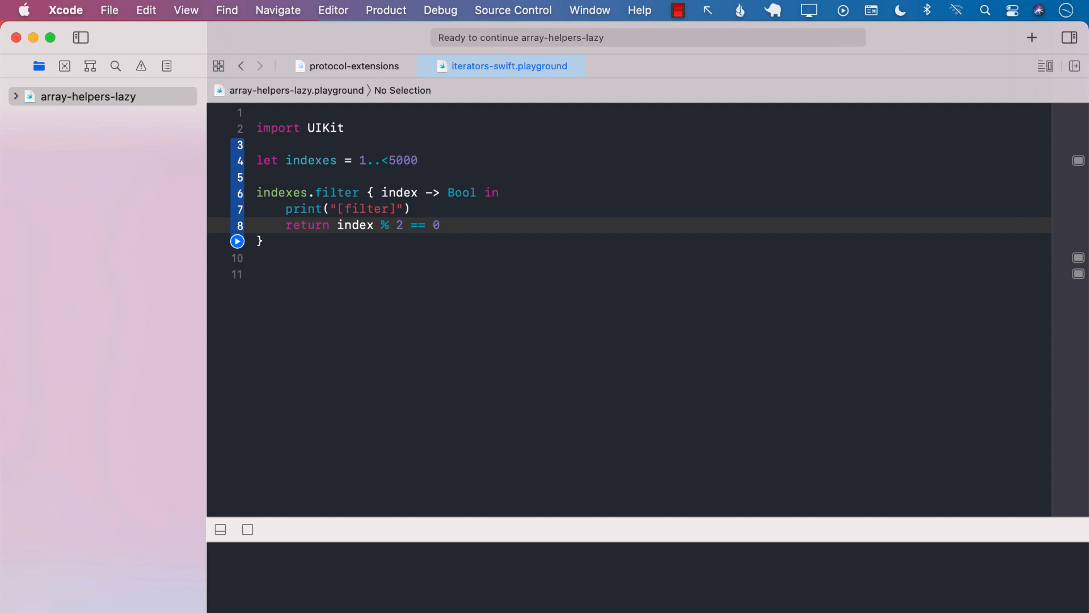
# Chain a .map closure image -> String that prints "[Map]" and begins a return
pyautogui.write('.map {')
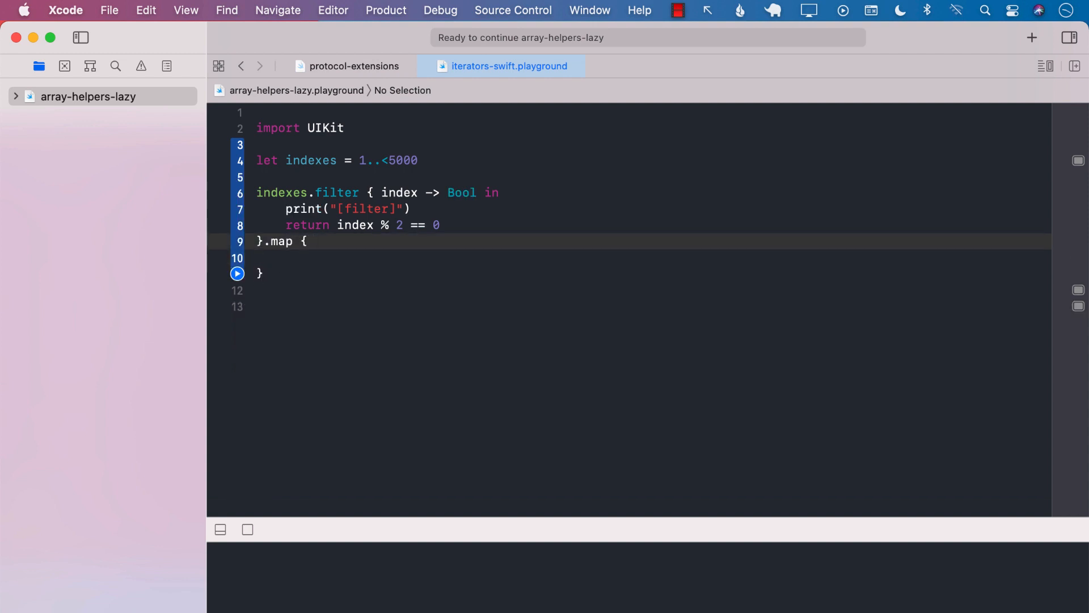
pyautogui.write('image')
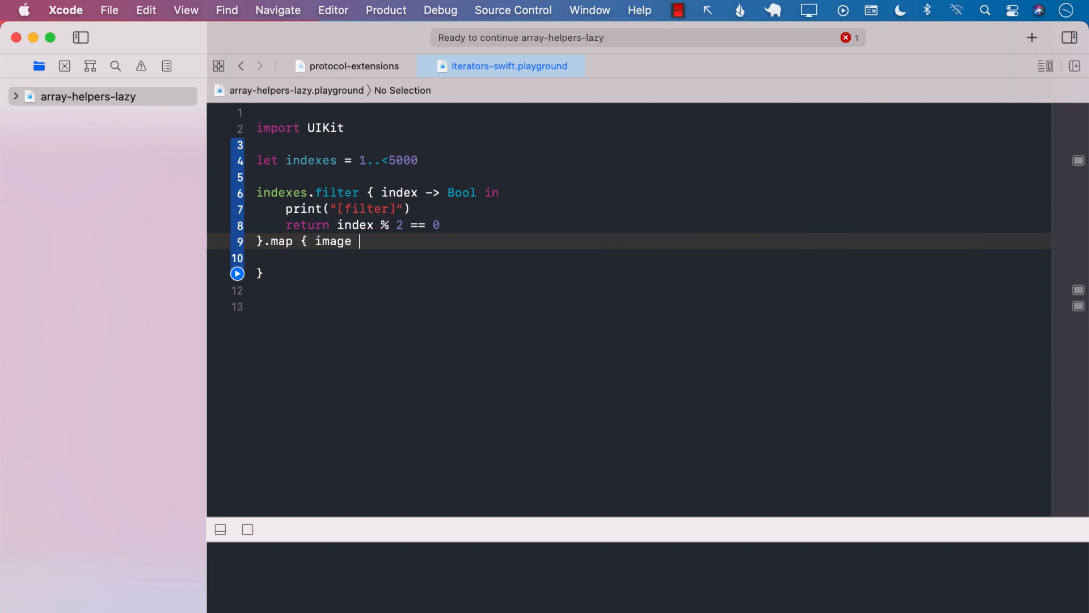
pyautogui.write('->')
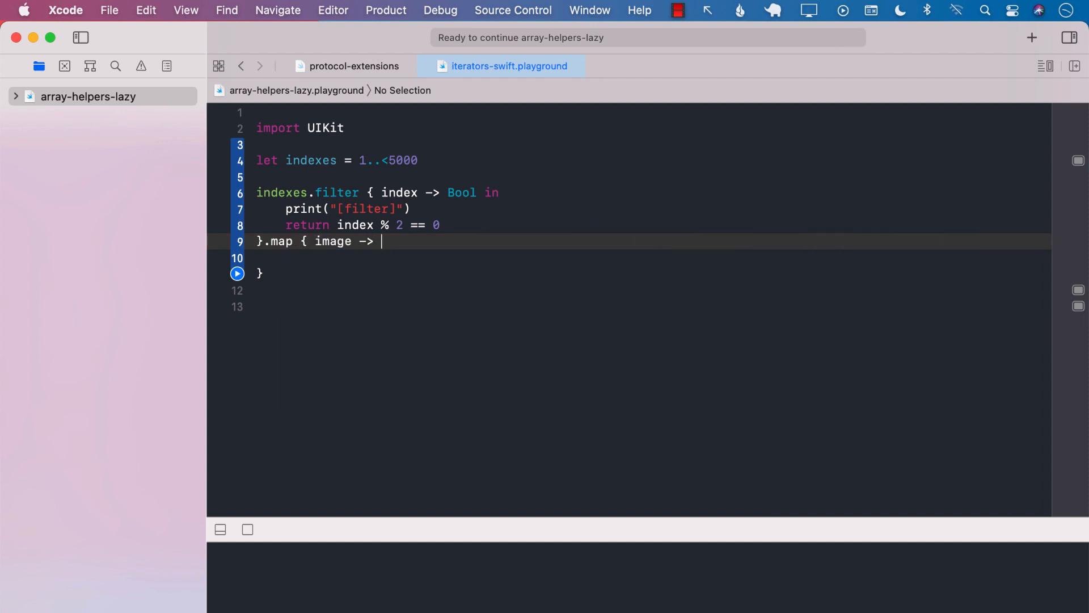
pyautogui.write('String in')
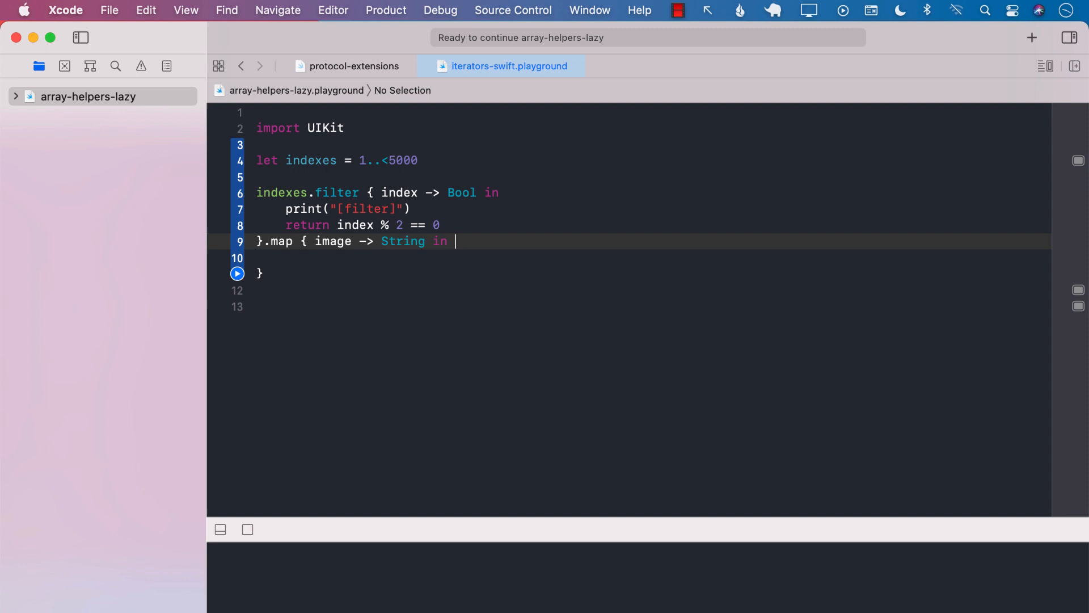
pyautogui.write('print(')
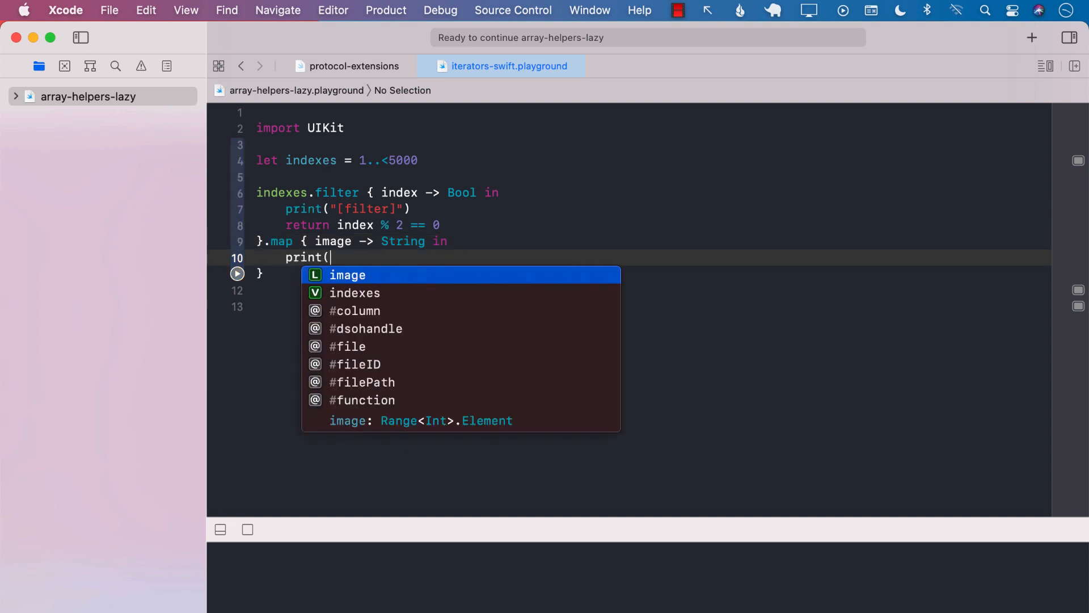
pyautogui.write('"')
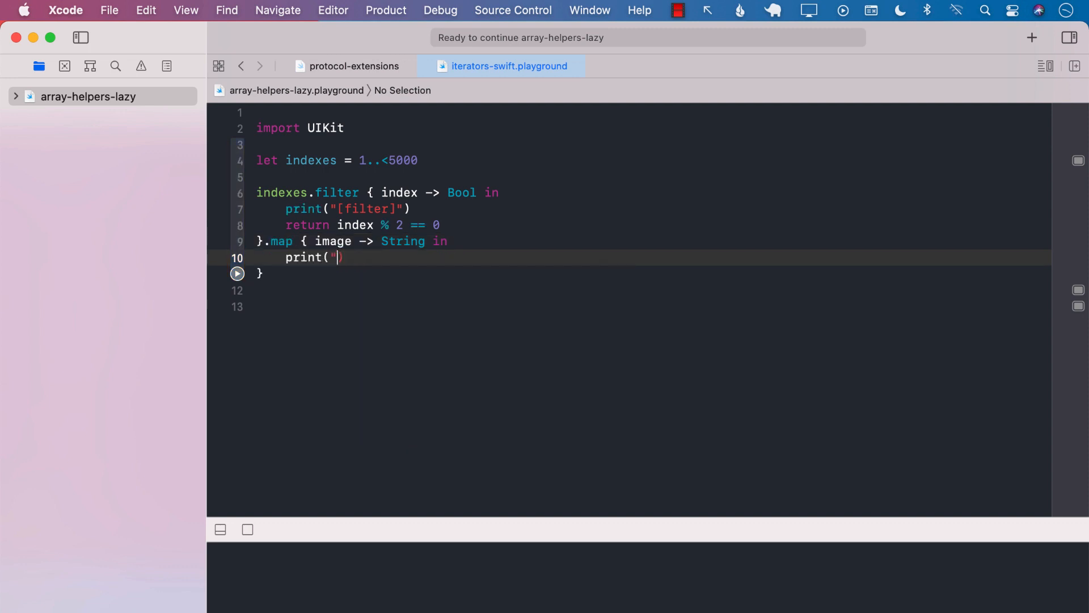
pyautogui.write('[]')
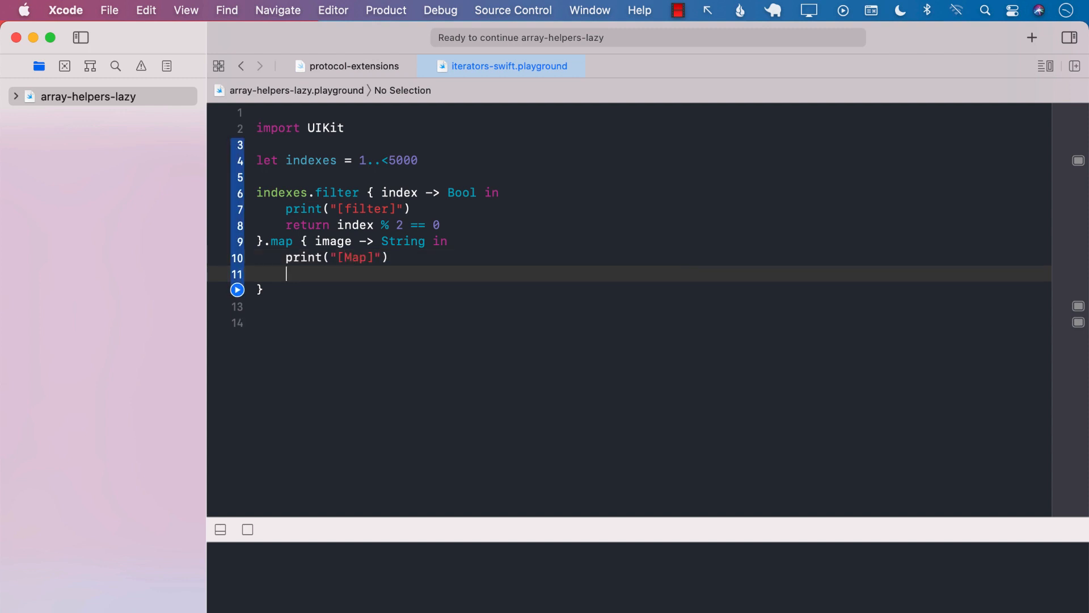
pyautogui.write('return')
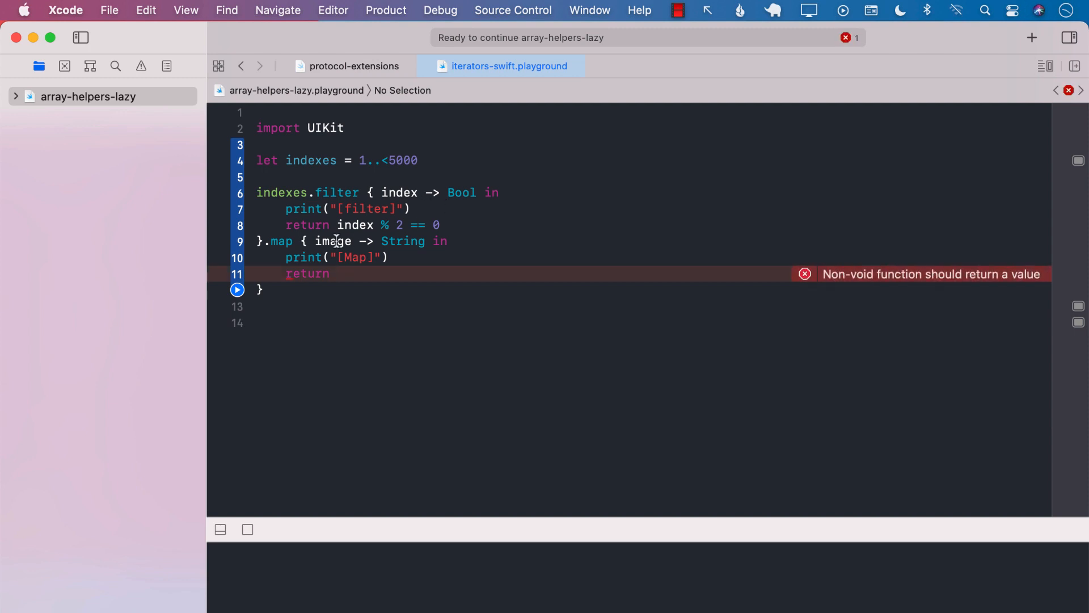
# Rename the map parameter to index and return "image_\(index)"
pyautogui.doubleClick(334, 240)
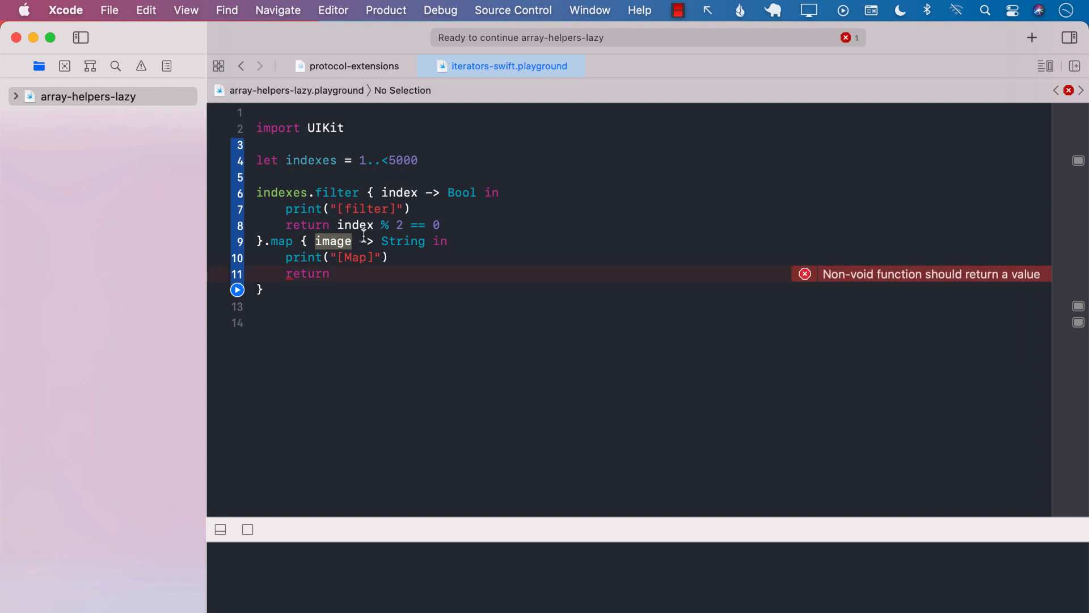
pyautogui.write('index')
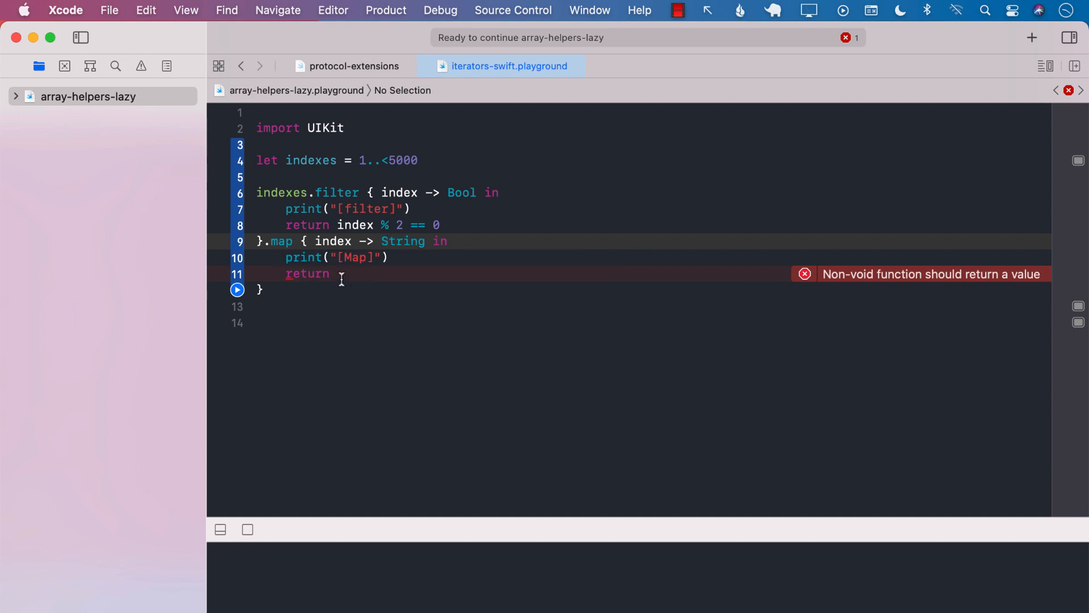
pyautogui.write('"')
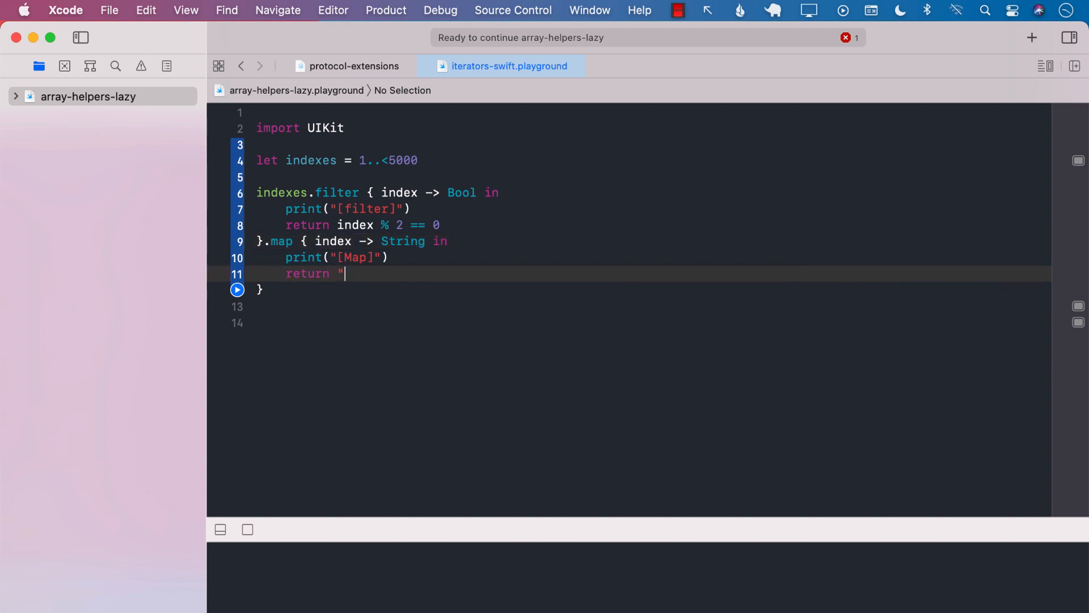
pyautogui.write('index_')
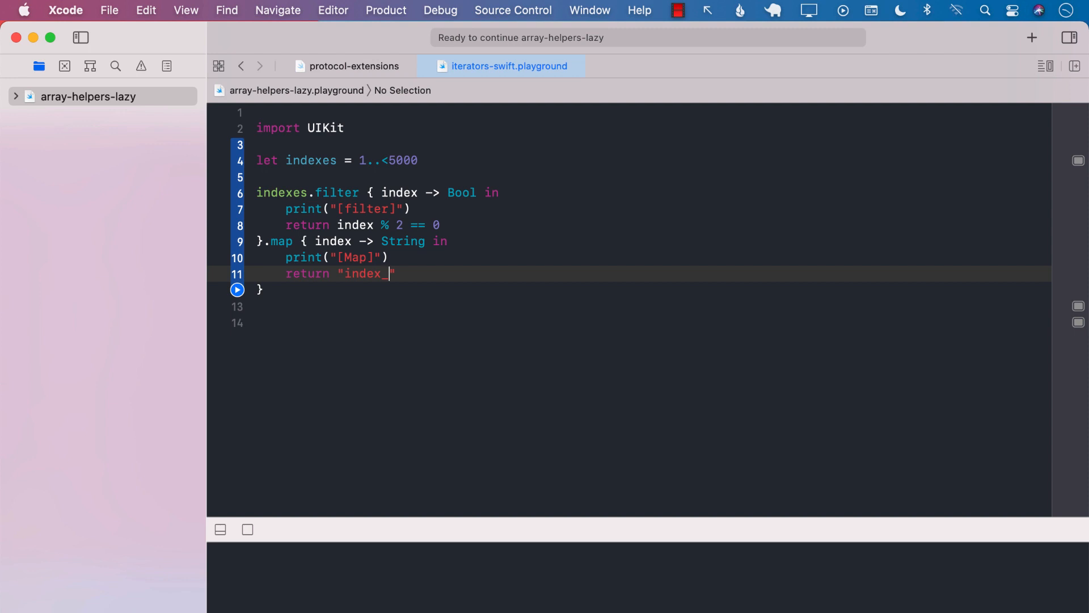
pyautogui.write('ima')
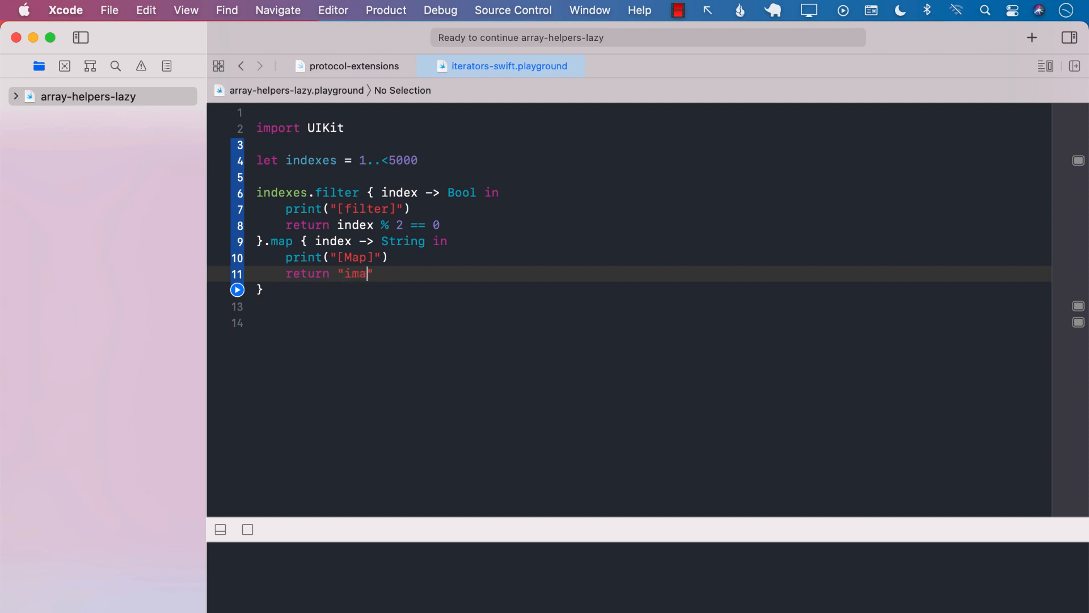
pyautogui.write('ge_')
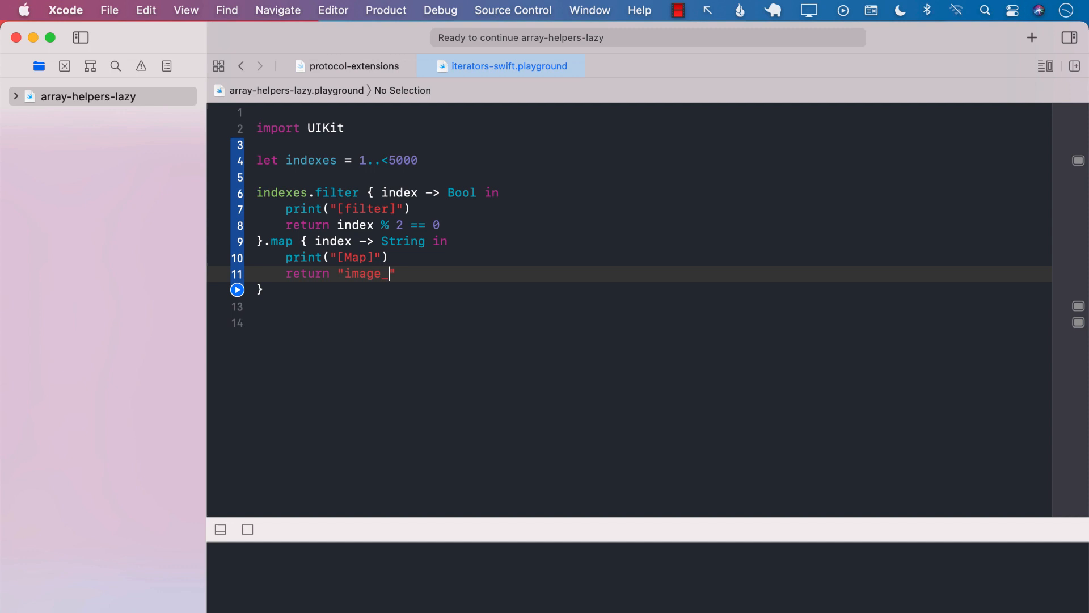
pyautogui.write('\\(index)')
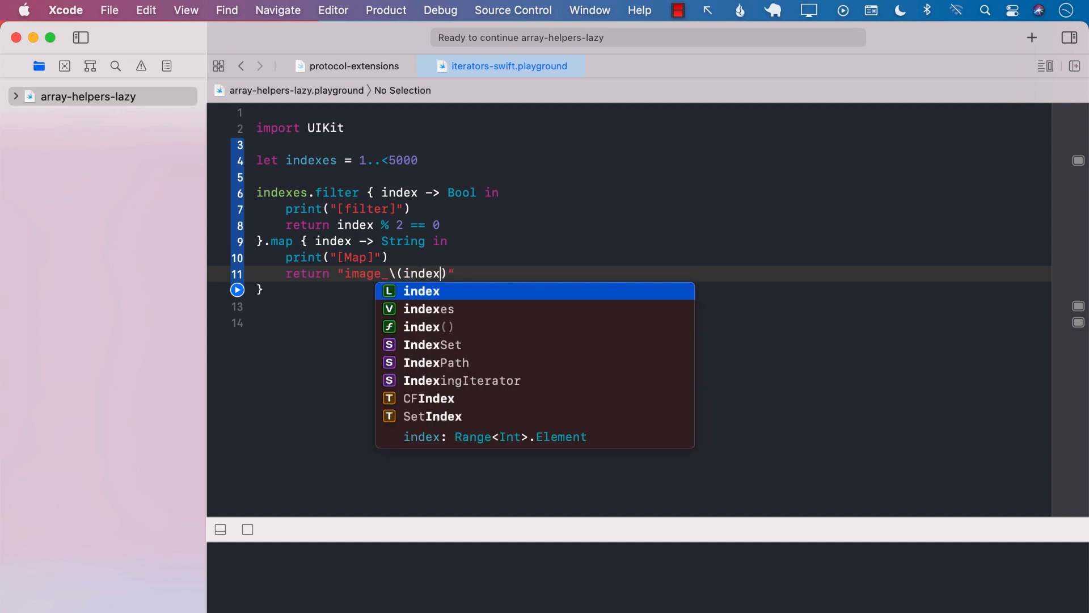
pyautogui.press('escape')
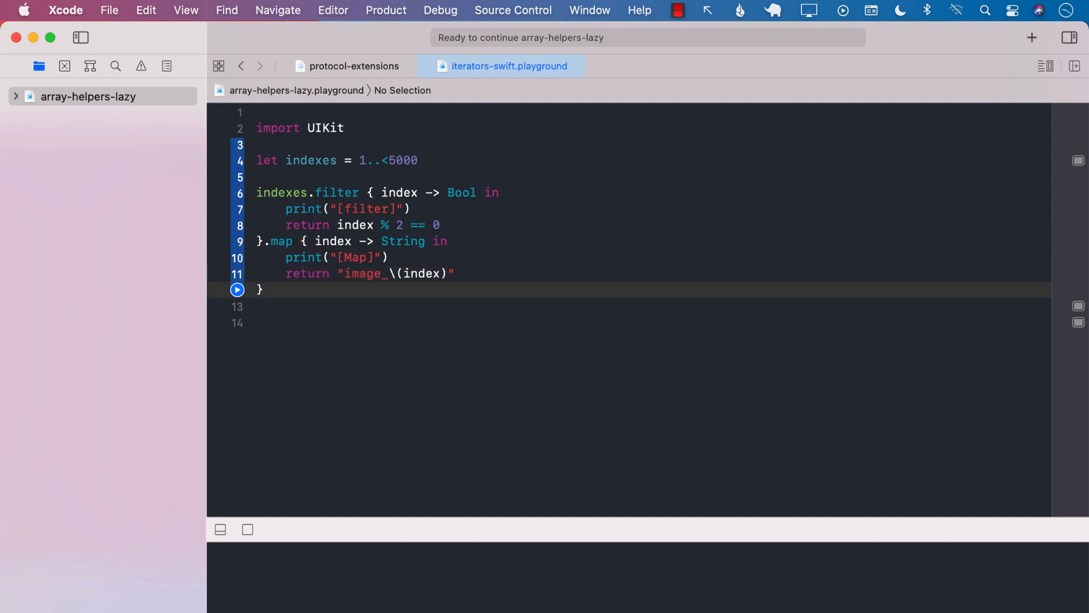
# Assign the whole filter-map chain to a constant with let images =
pyautogui.press('return')
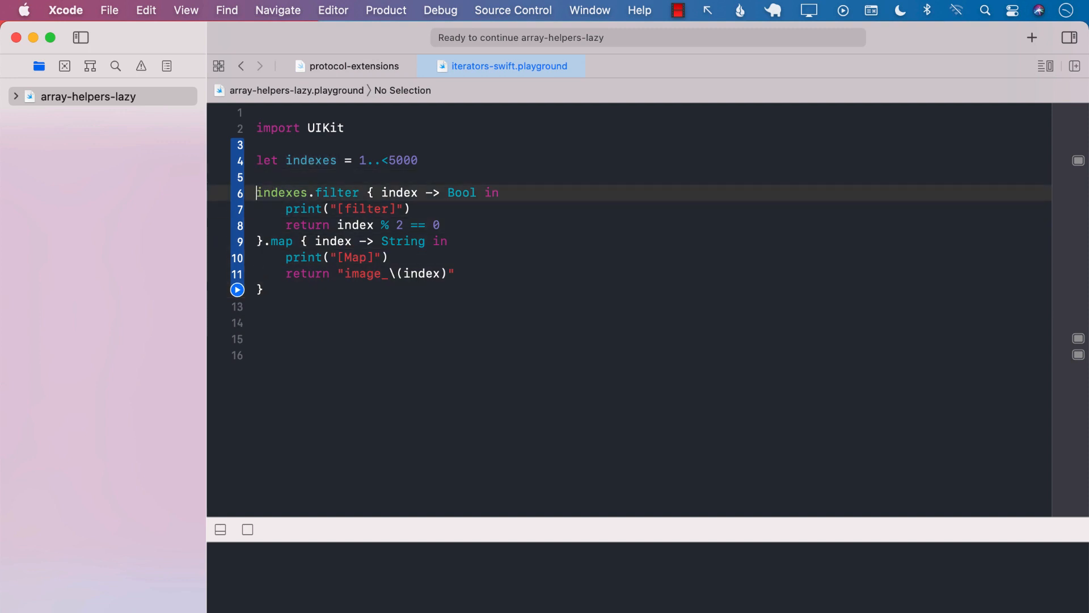
pyautogui.write('let')
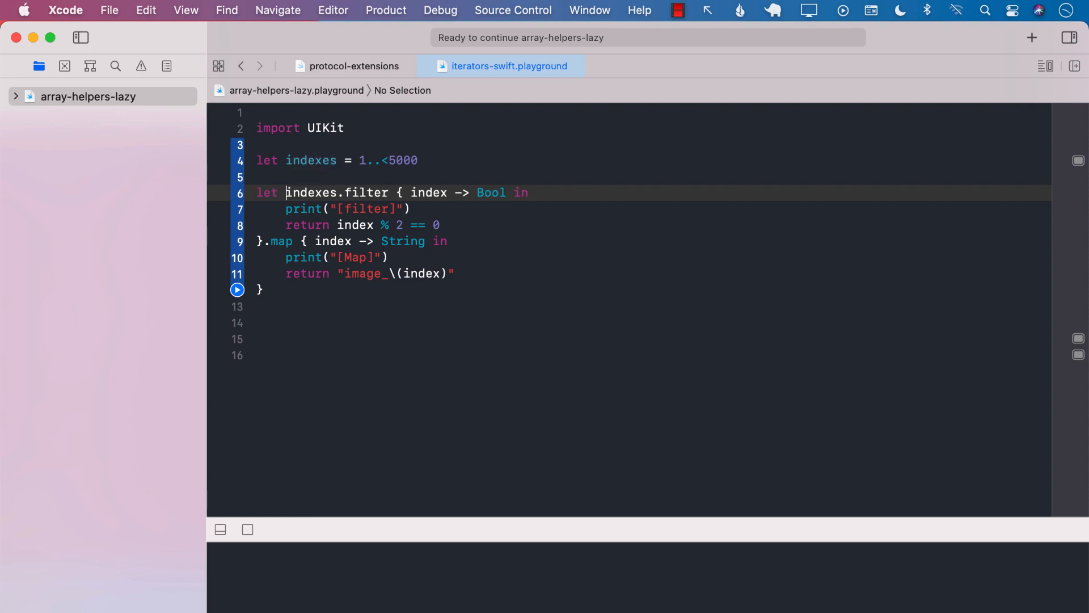
pyautogui.write('images =')
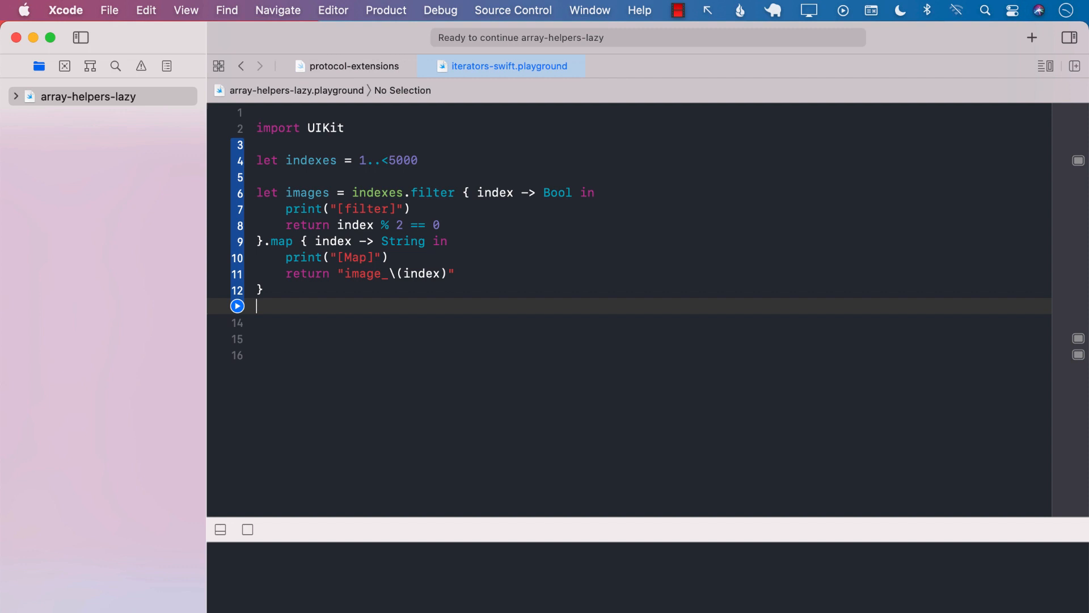
# Add print(images) below the chain so running shows the [Map] output
pyautogui.write('print')
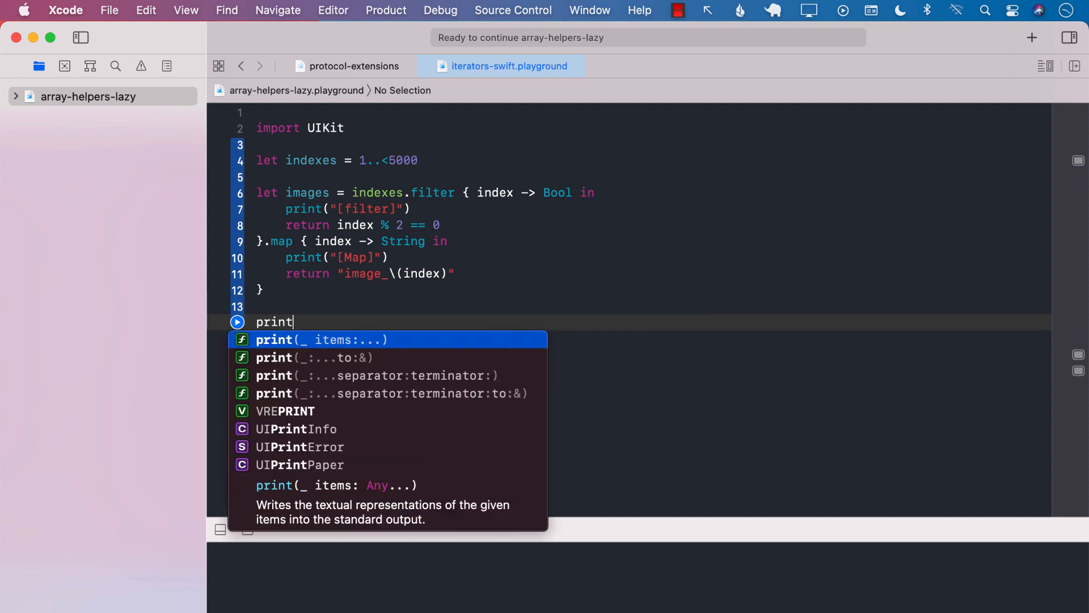
pyautogui.write('(images')
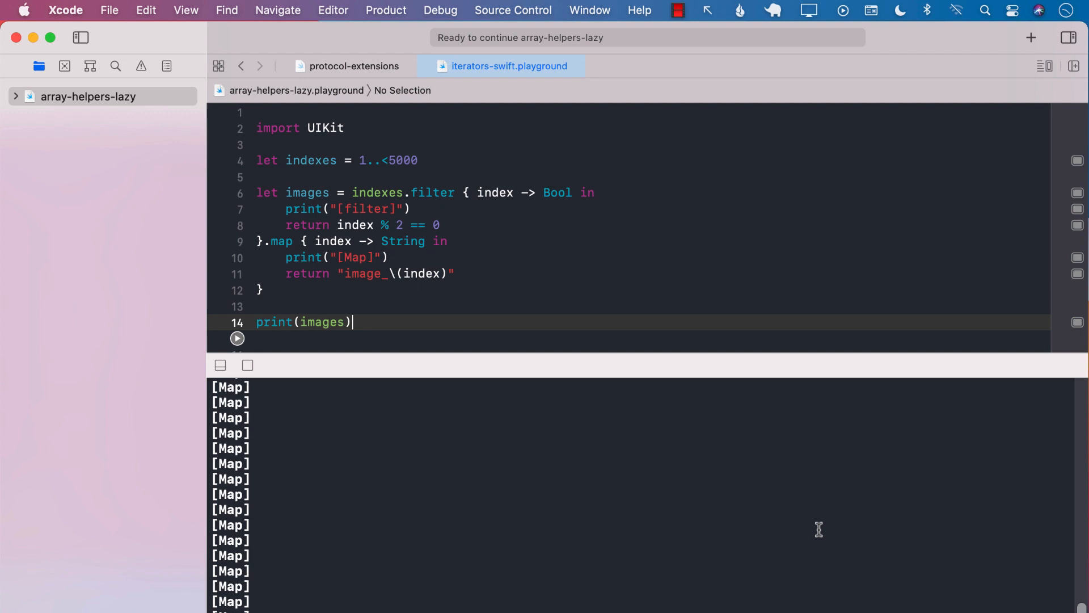
pyautogui.moveTo(908, 526)
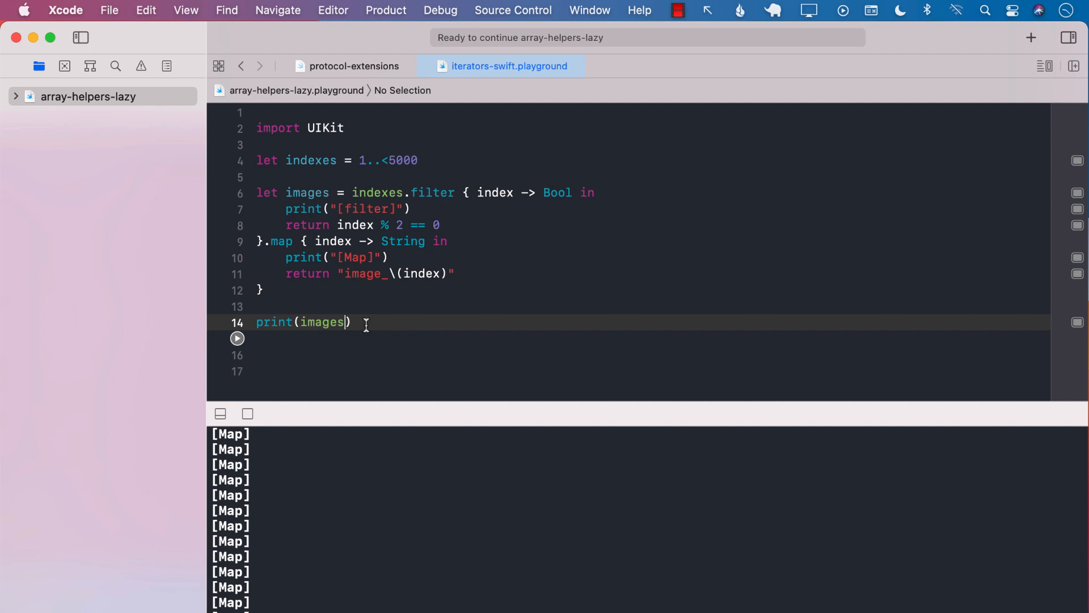
# Change the call to print(images.suffix(3)) and rerun the playground
pyautogui.write('.suffix(3')
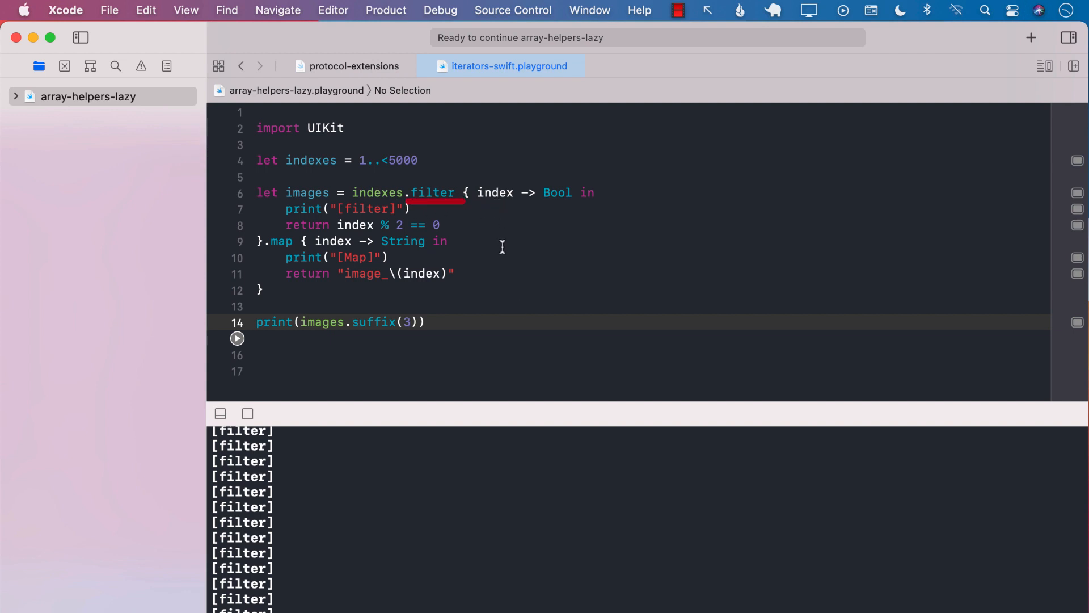
pyautogui.click(412, 321)
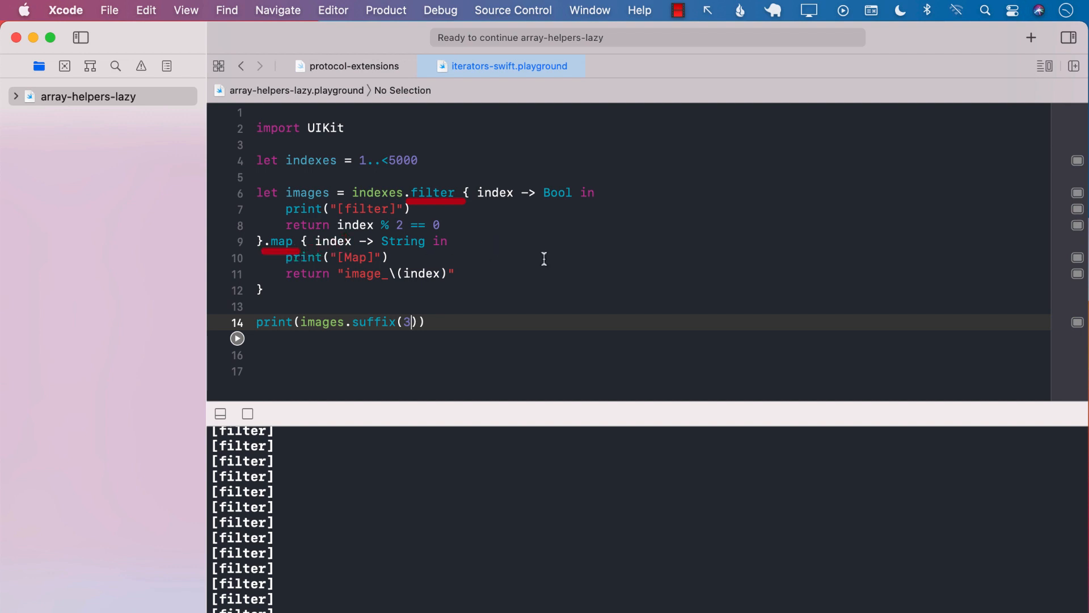
pyautogui.moveTo(589, 268)
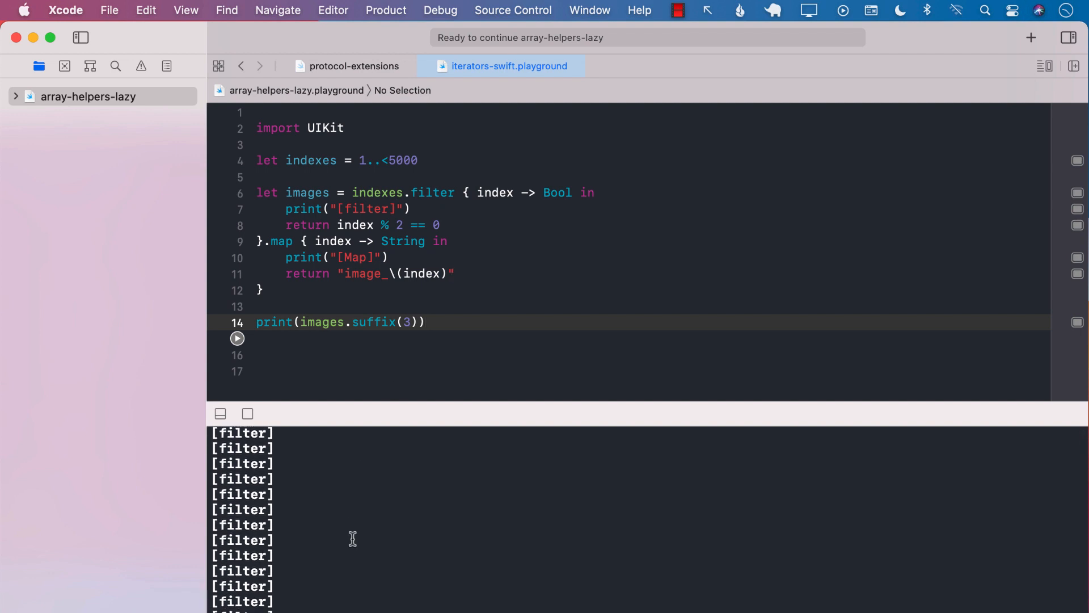
pyautogui.moveTo(407, 304)
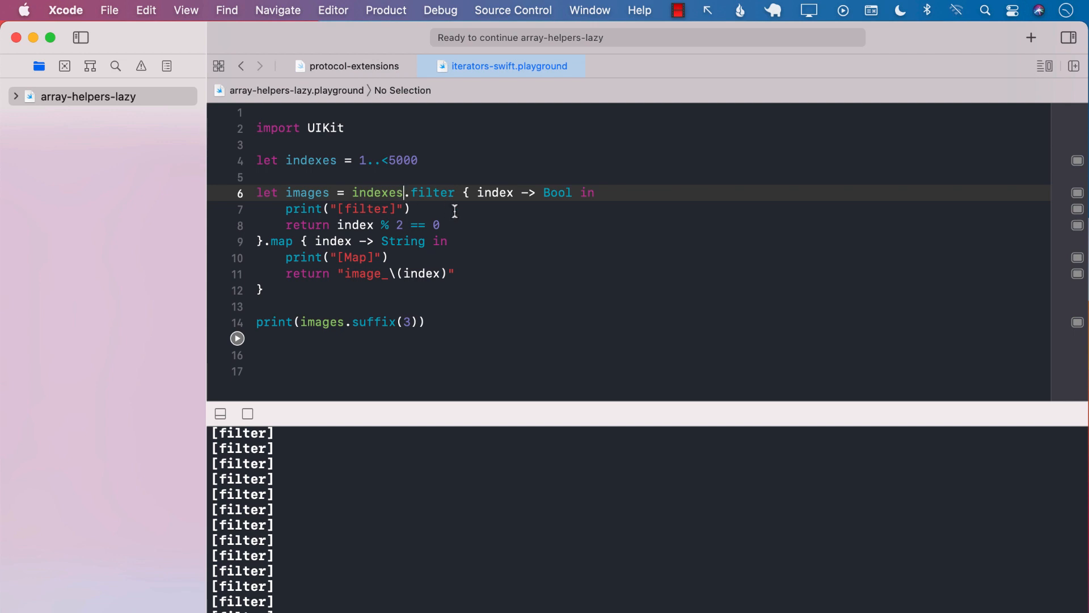
# Insert .lazy before filter so the chain reads indexes.lazy.filter.map
pyautogui.write('lazy')
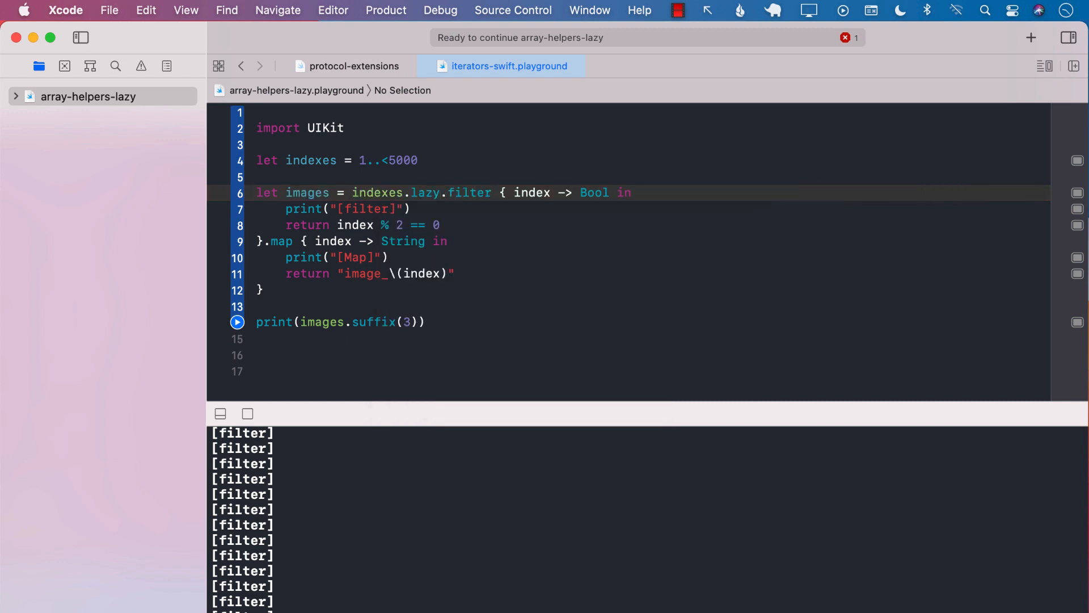
pyautogui.doubleClick(469, 193)
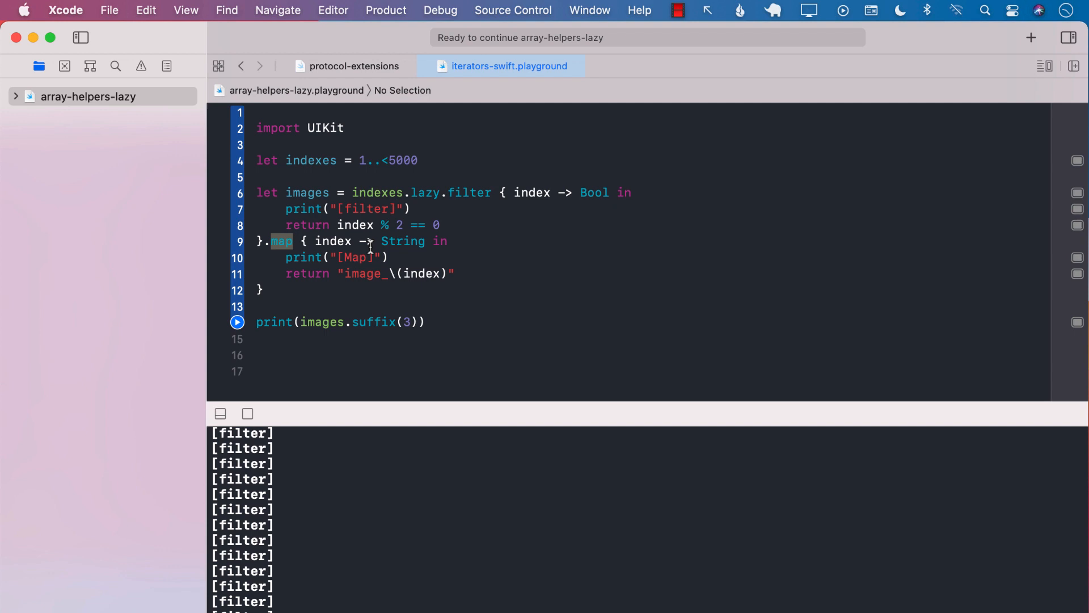
pyautogui.click(456, 274)
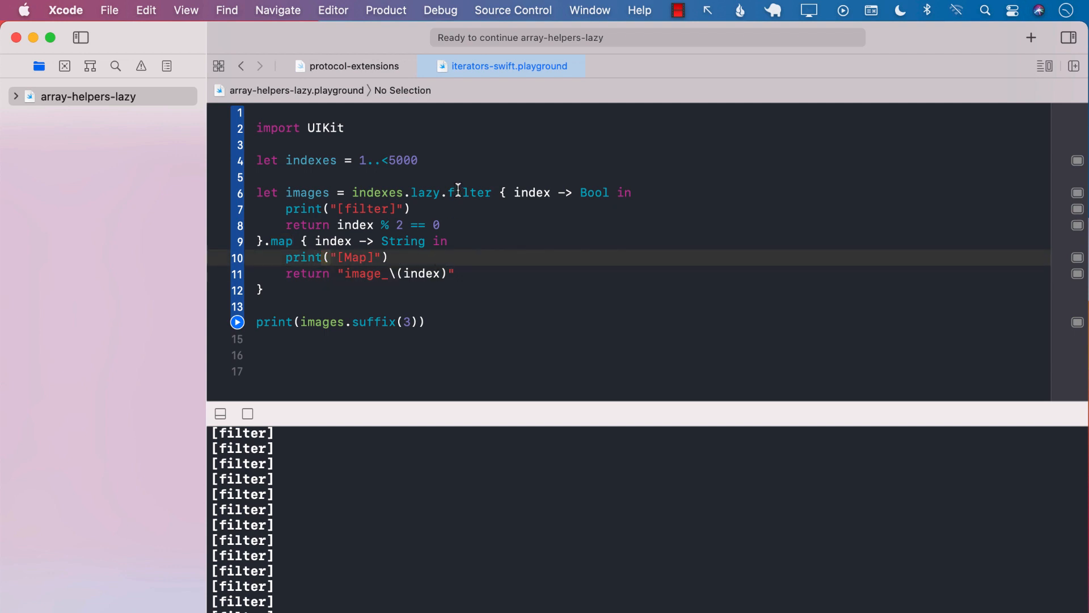
pyautogui.doubleClick(469, 193)
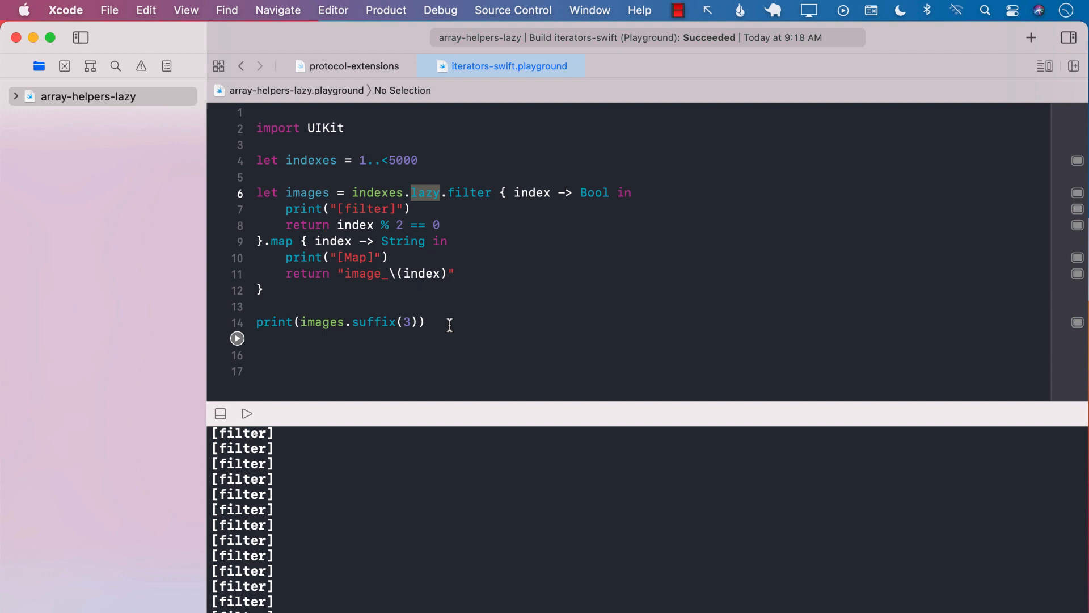
# Rerun to print the LazyMapSequence, then begin declaring lastThreeImages from images.suffix
pyautogui.click(220, 414)
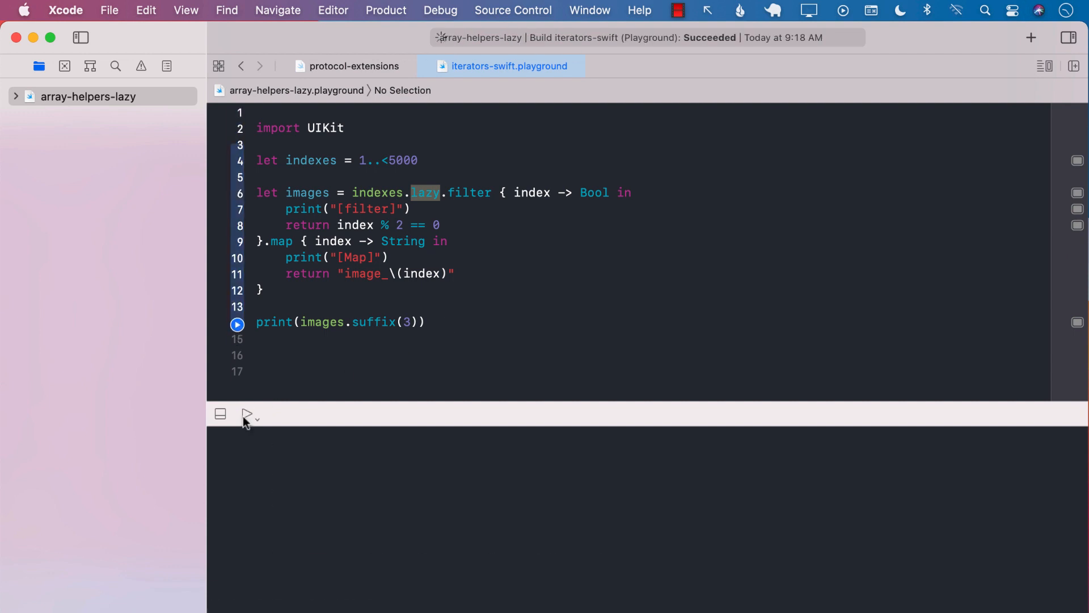
pyautogui.click(247, 414)
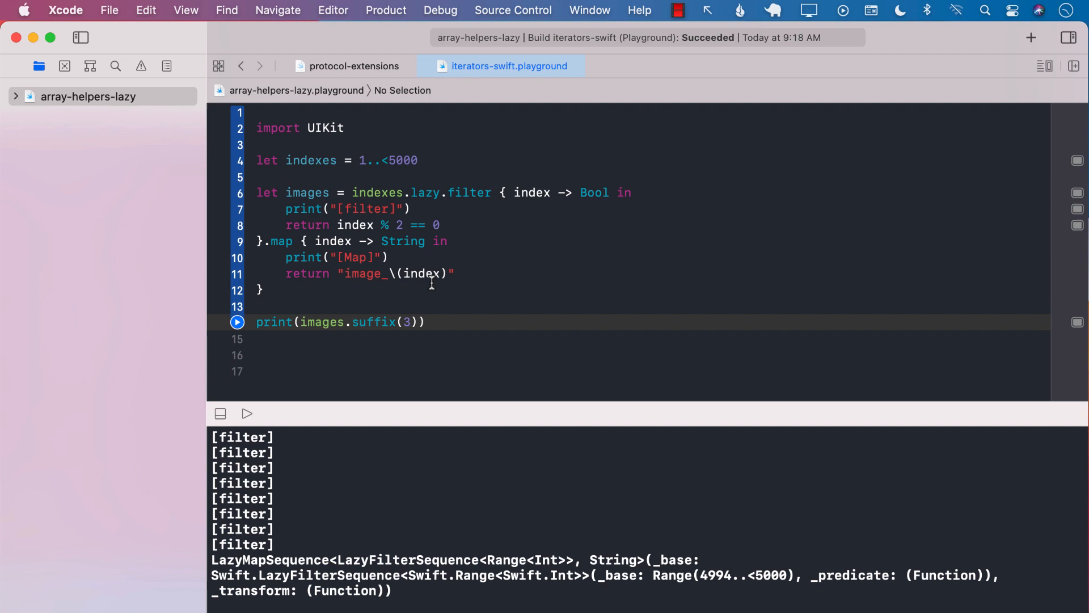
pyautogui.click(264, 290)
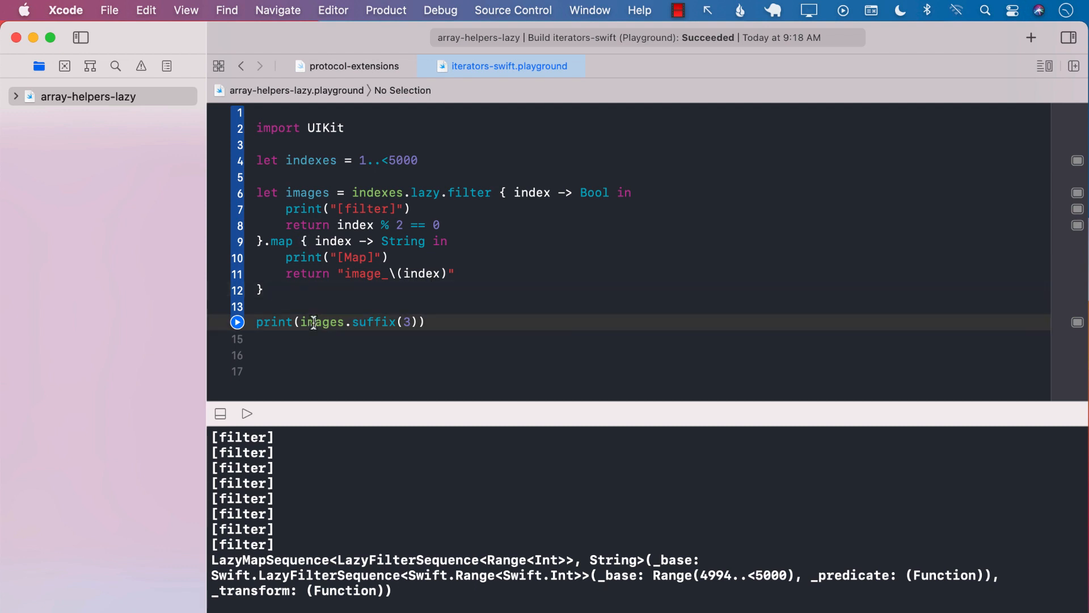
pyautogui.doubleClick(321, 321)
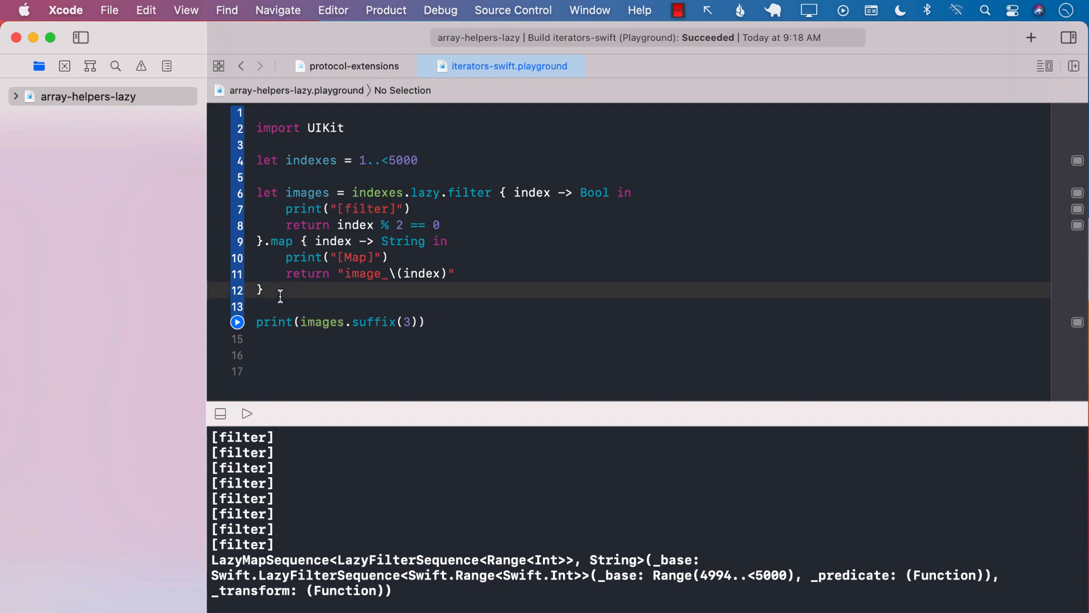
pyautogui.write('le')
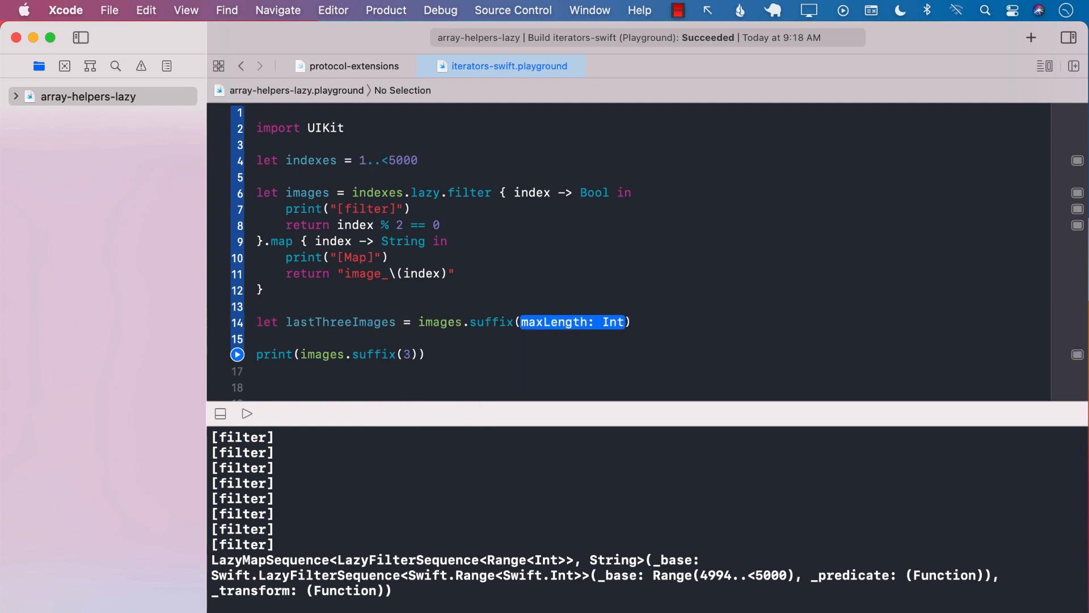
# Finish lastThreeImages = images.suffix(3) and add a for img loop printing each img
pyautogui.write('3')
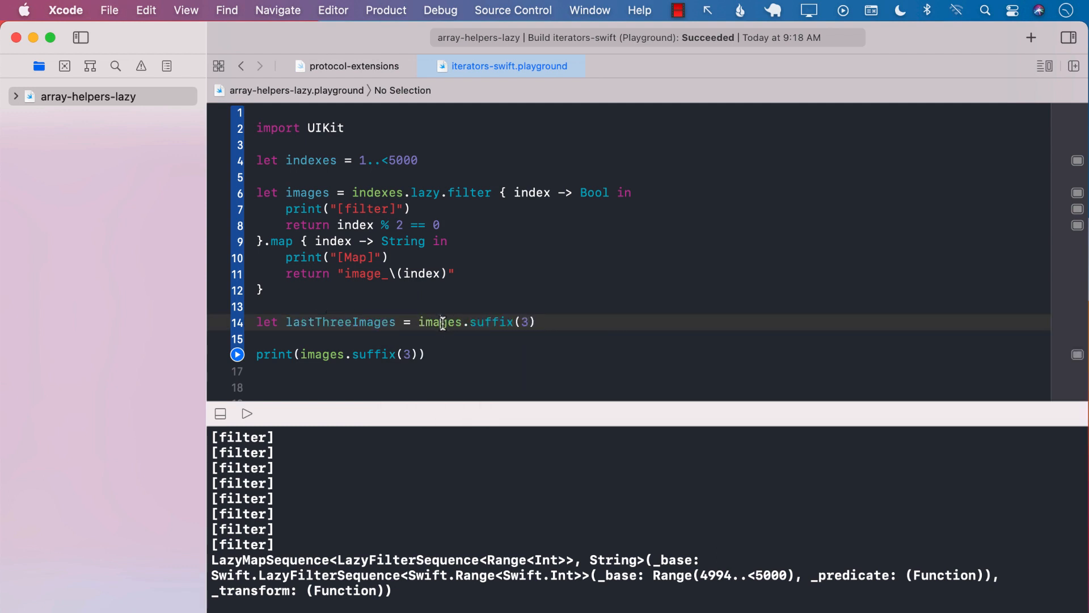
pyautogui.doubleClick(439, 321)
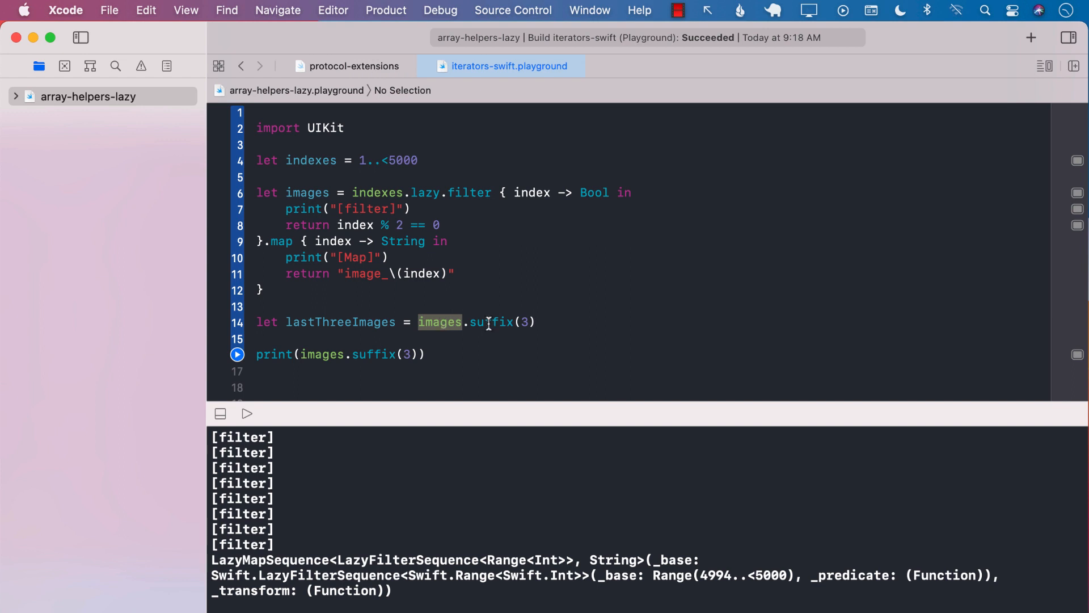
pyautogui.press('Return')
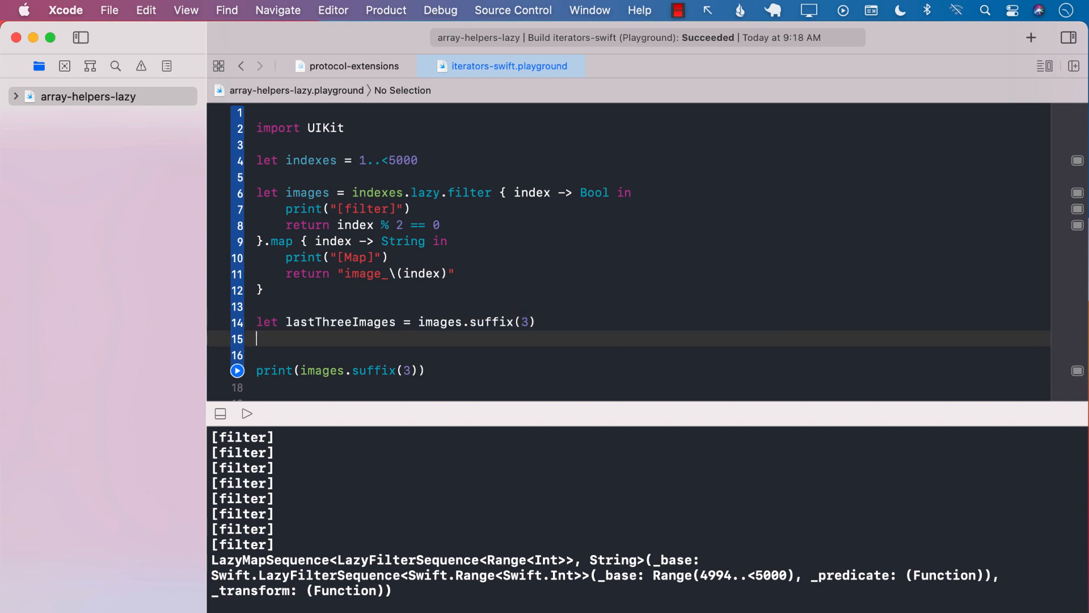
pyautogui.write('for img')
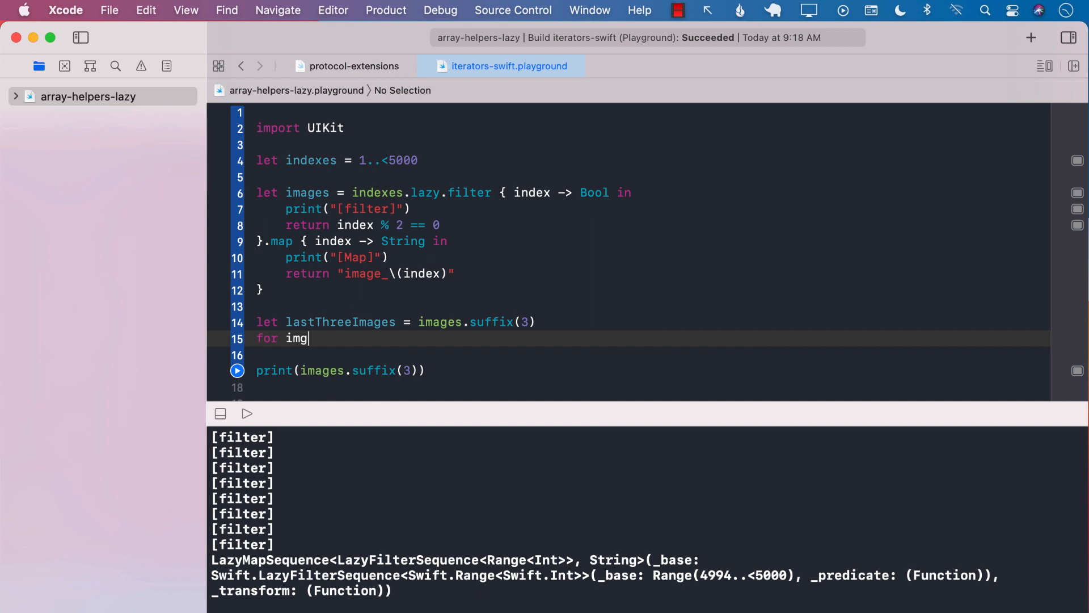
pyautogui.write('in lastThreeImages {')
pyautogui.click(649, 356)
pyautogui.write('print)')
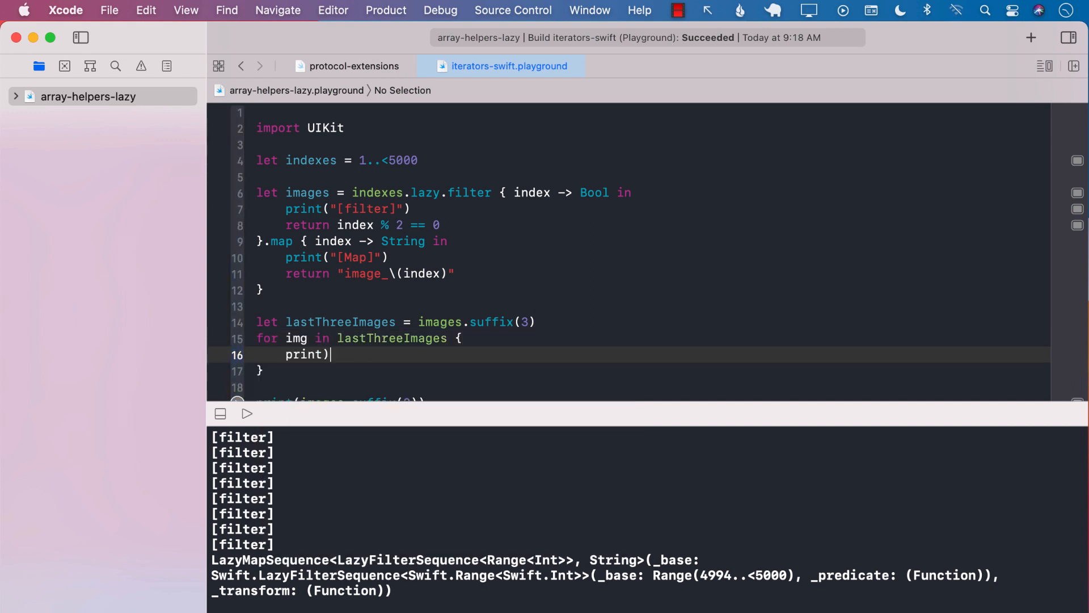
pyautogui.write('(img')
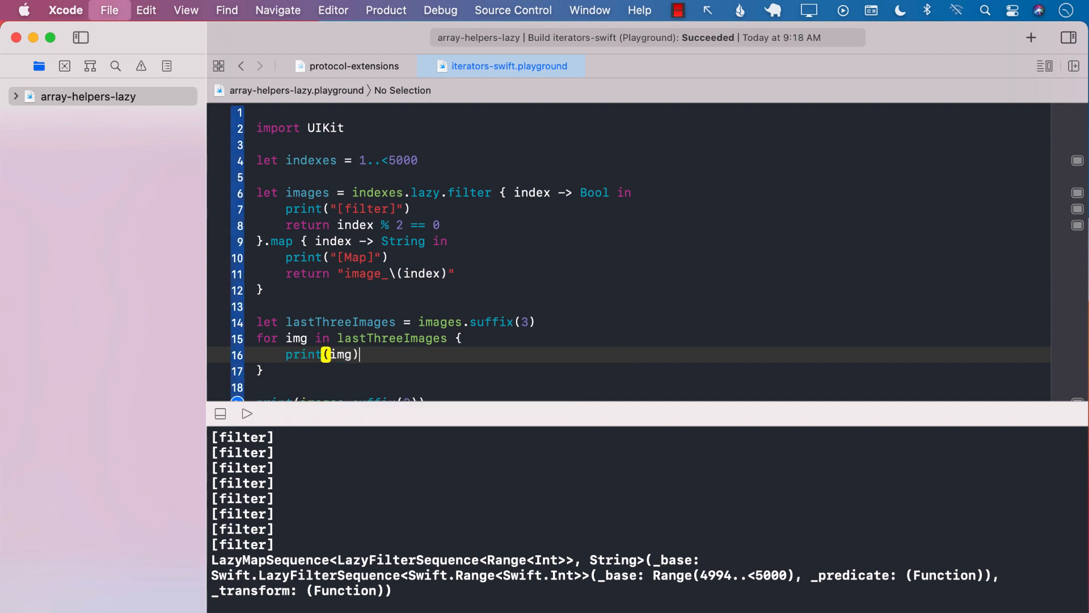
pyautogui.scroll(-3)
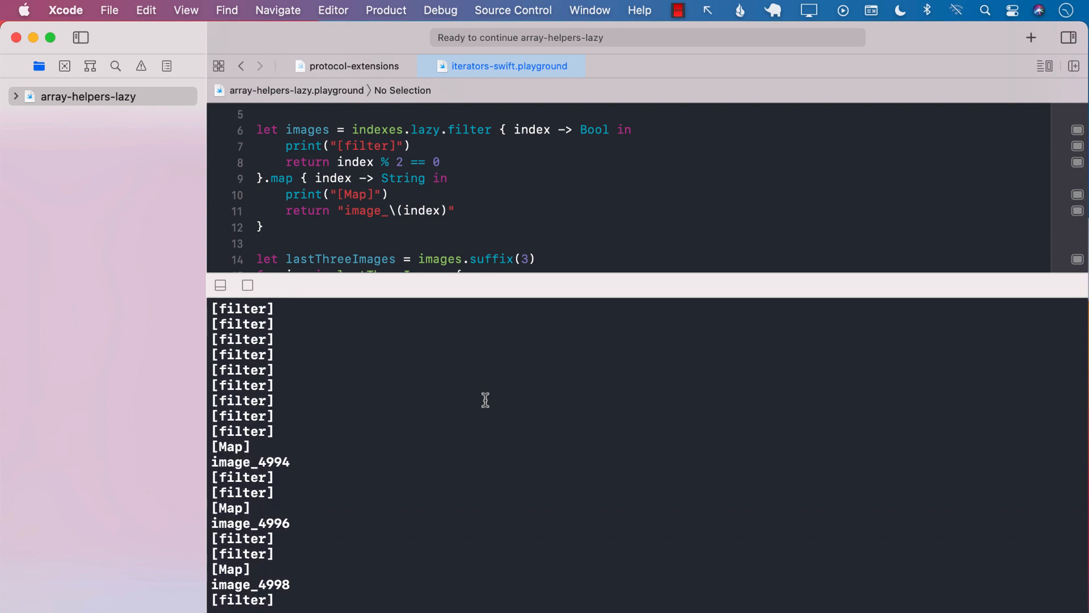
# Highlight image_4994 in the console among the interleaved [filter] and [Map] lines
pyautogui.doubleClick(249, 462)
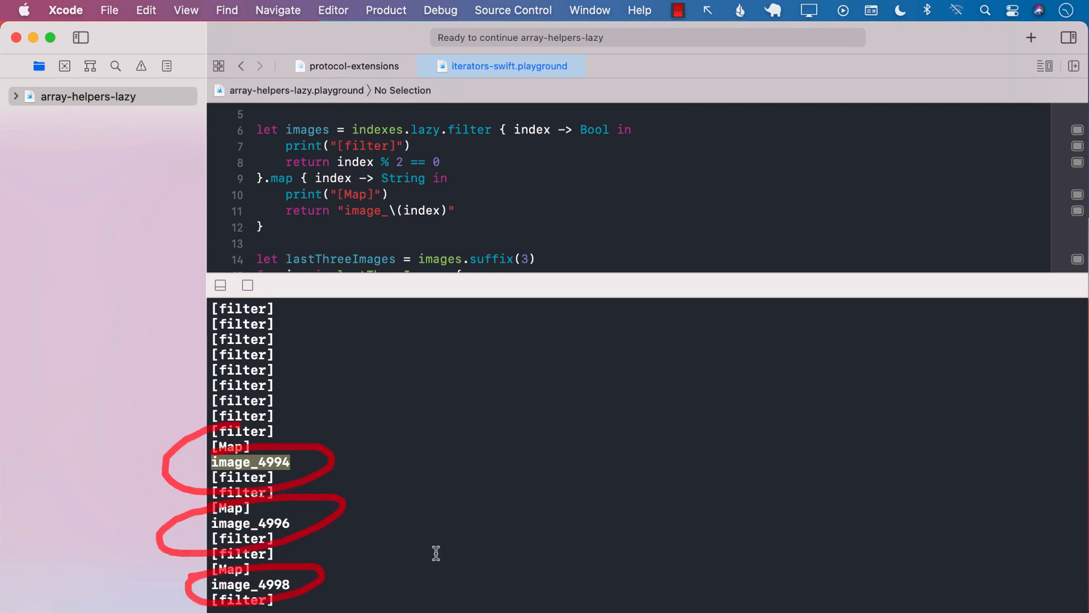
pyautogui.moveTo(489, 504)
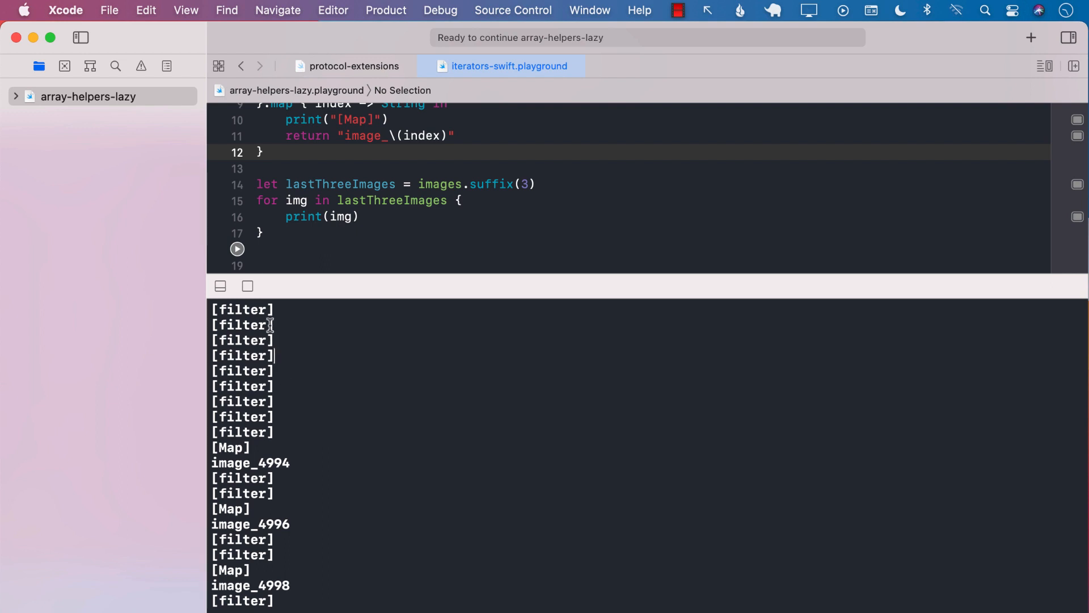
pyautogui.moveTo(274, 325); pyautogui.dragTo(277, 432)
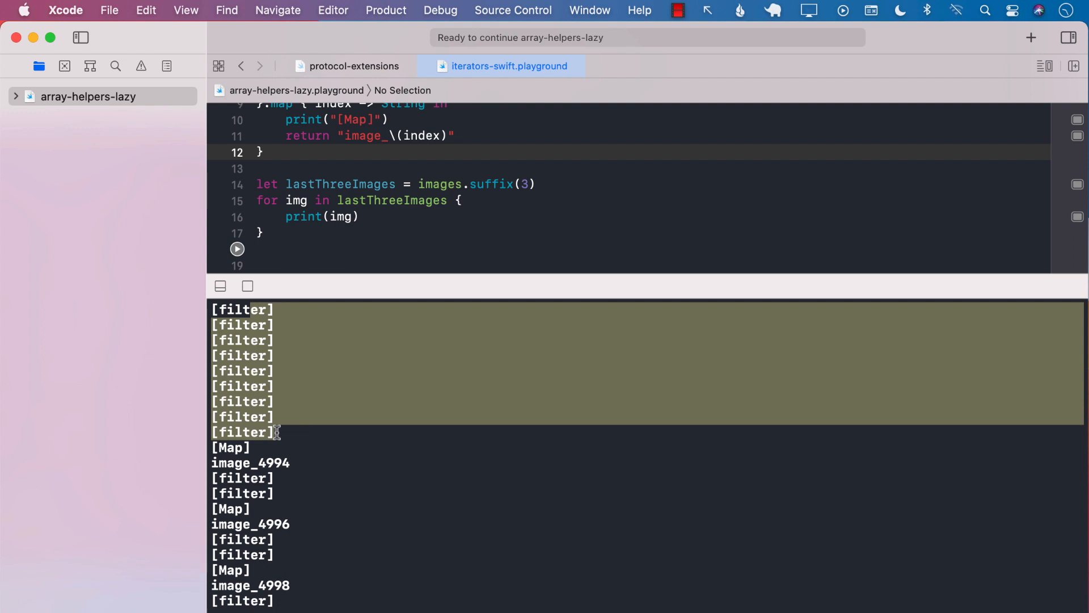
pyautogui.moveTo(283, 386)
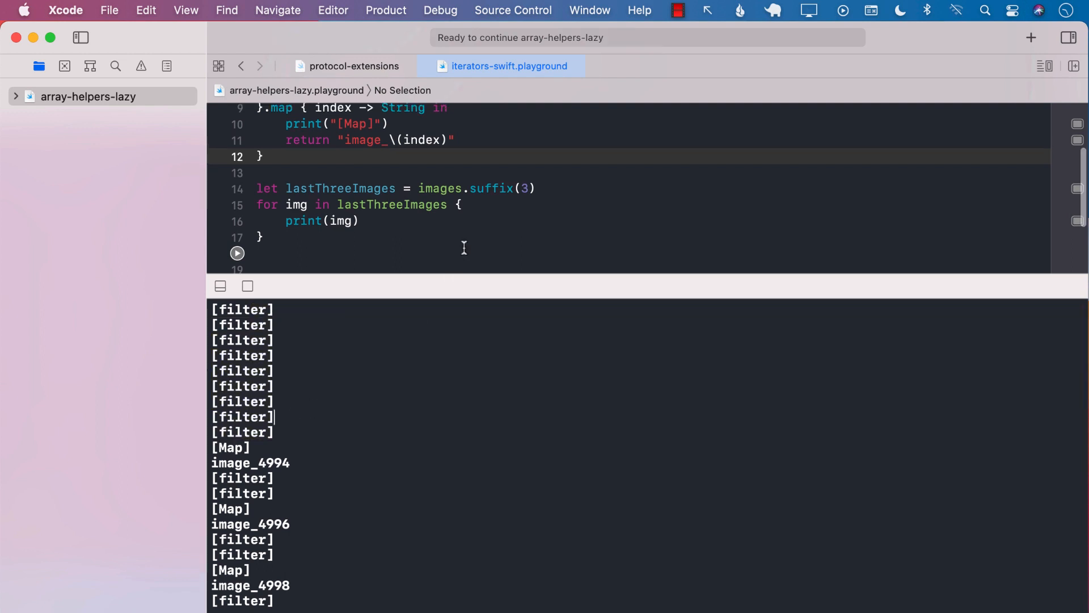
pyautogui.scroll(-3)
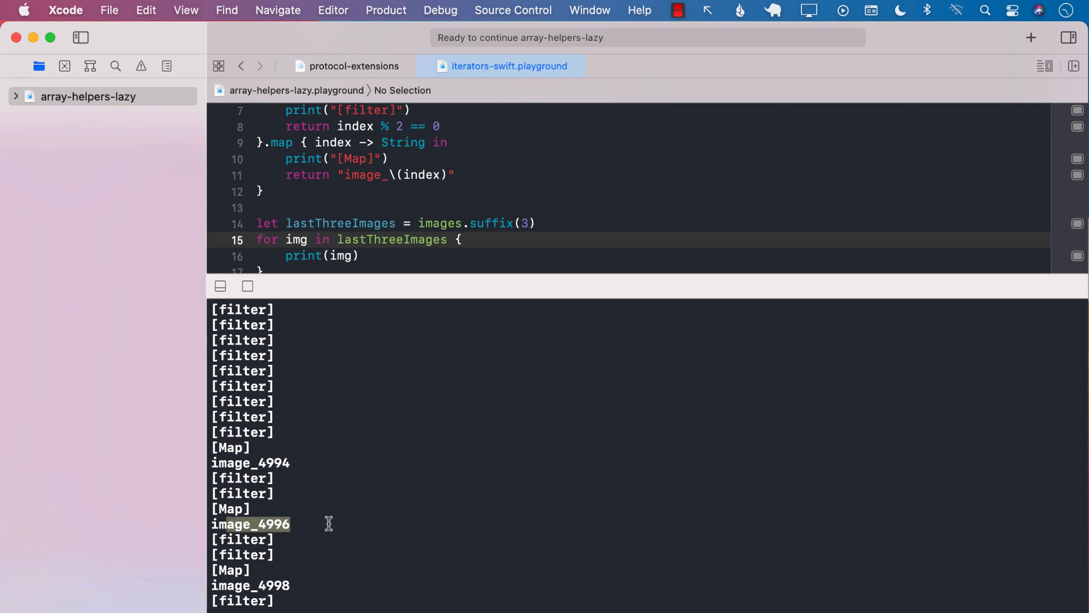
pyautogui.moveTo(290, 552)
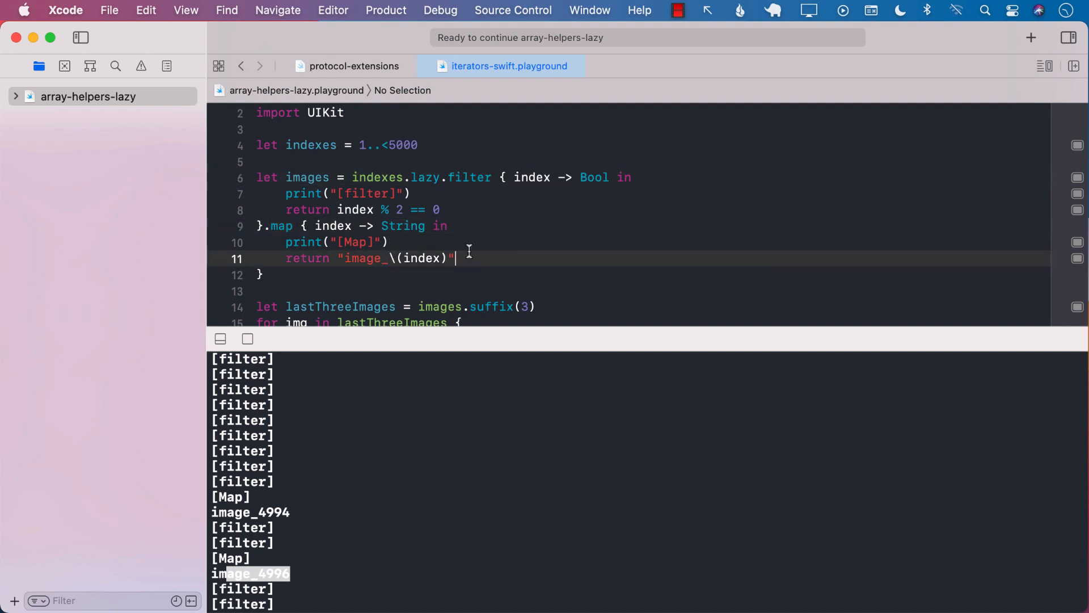
pyautogui.scroll(-3)
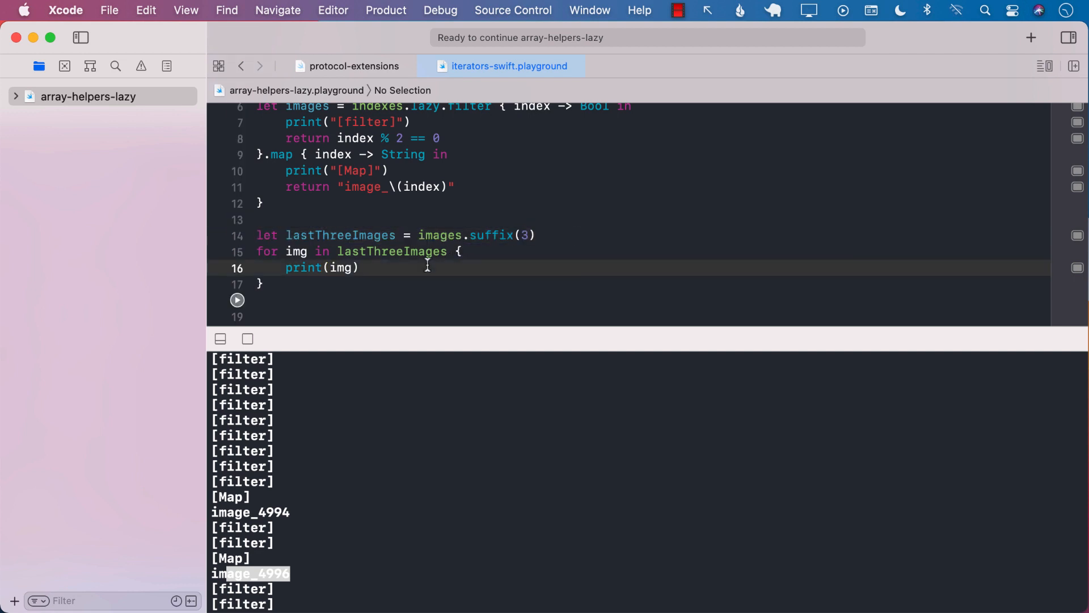
pyautogui.click(360, 267)
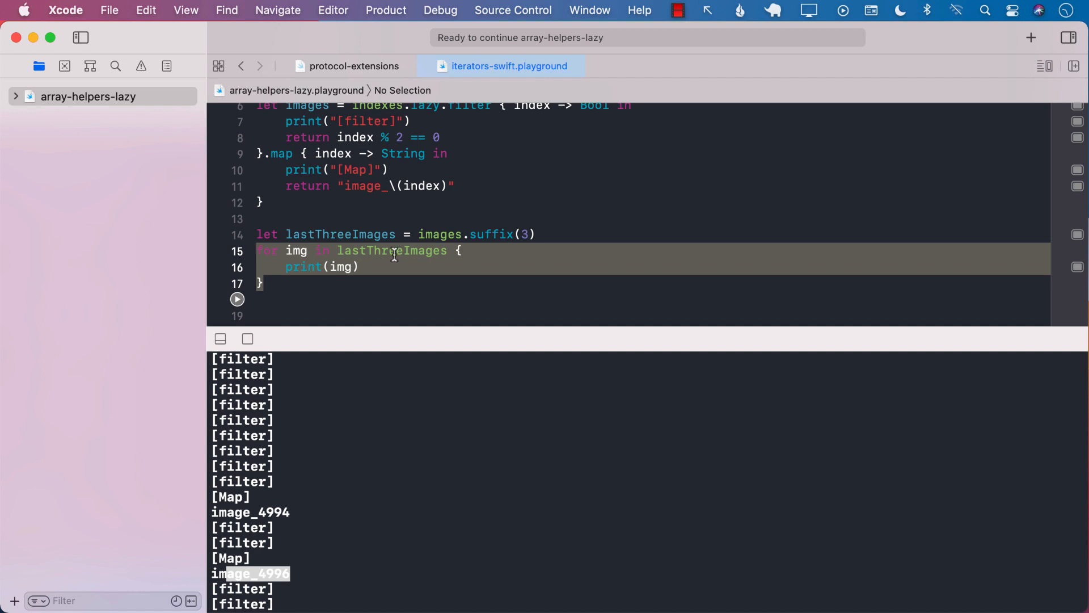
pyautogui.doubleClick(391, 250)
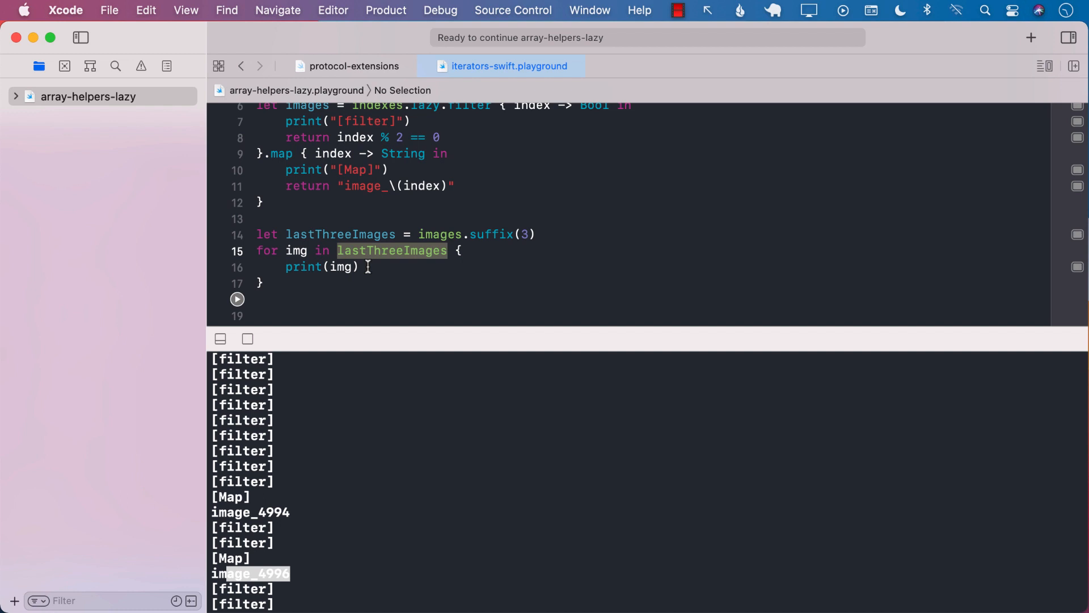
pyautogui.moveTo(429, 291)
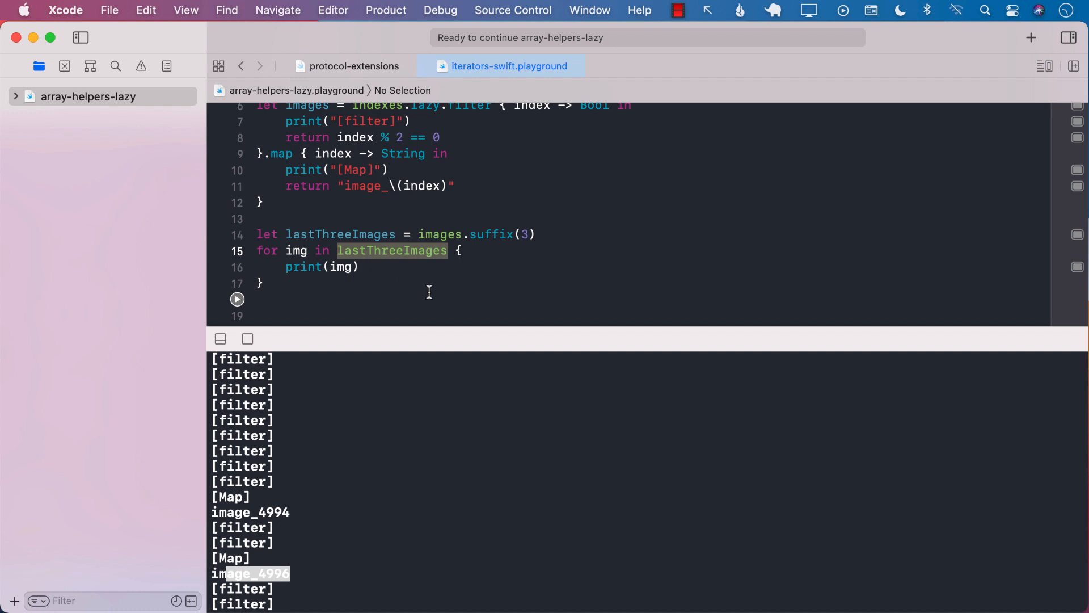
pyautogui.scroll(-3)
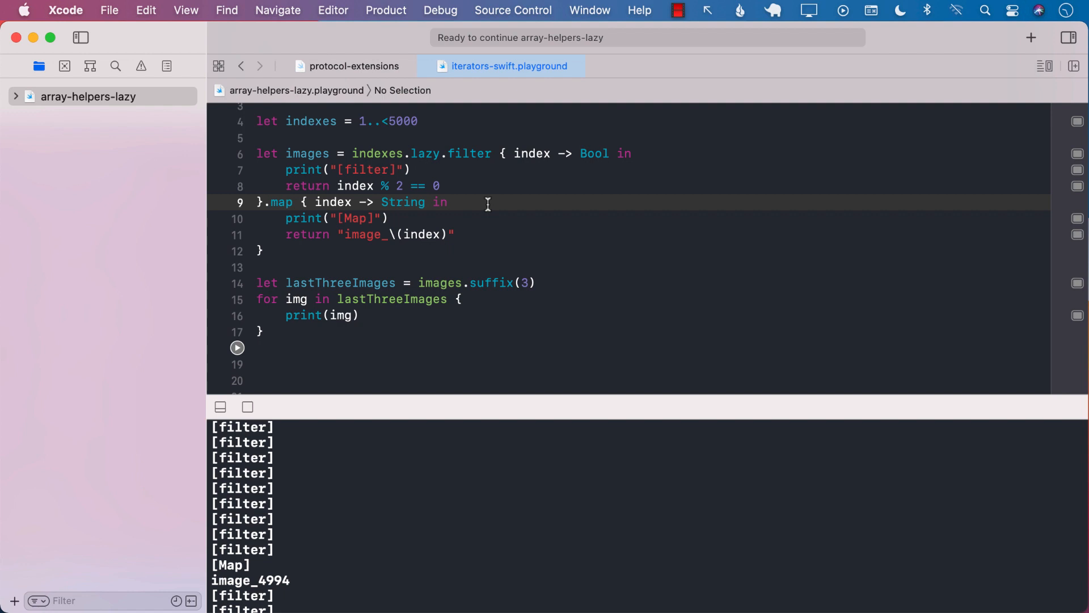
pyautogui.click(448, 201)
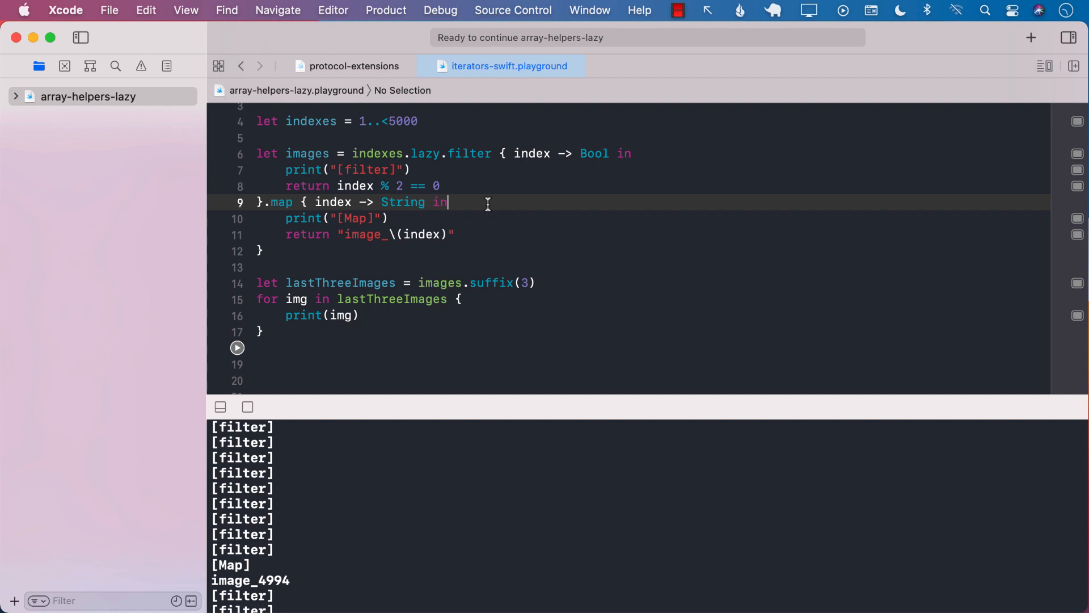